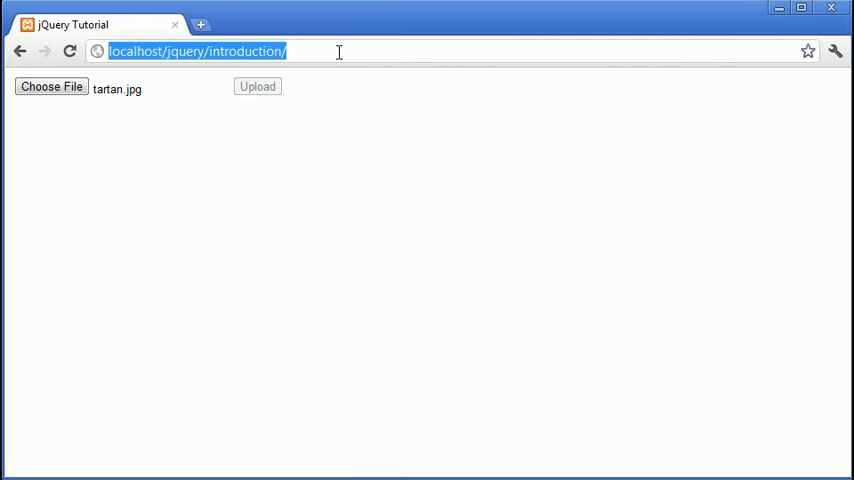
- Choose a file on the upload page and dismiss the fakepath alert
click(50, 87)
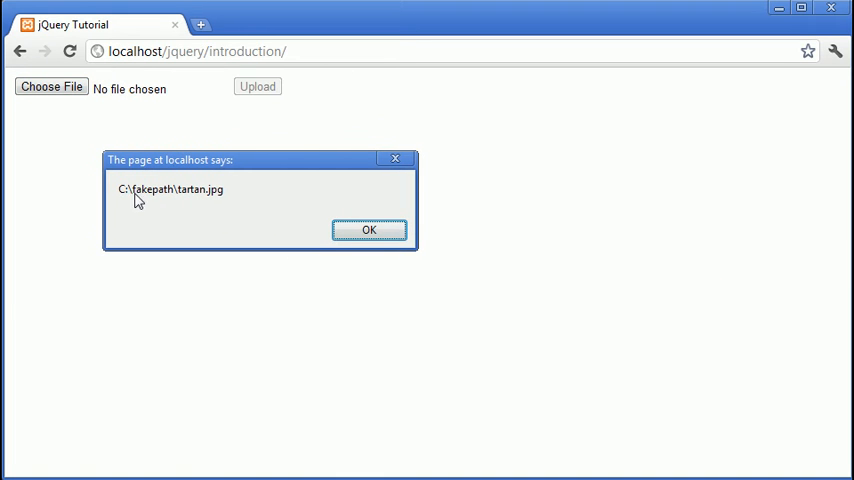
mouse_move(186, 202)
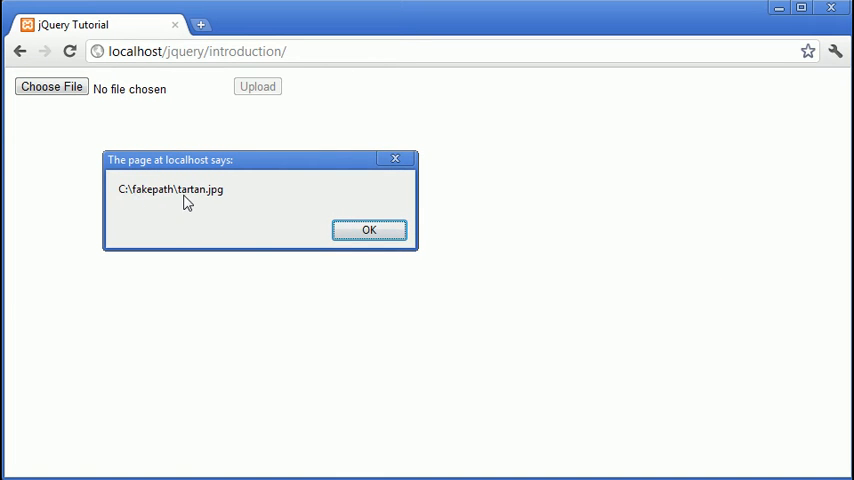
click(368, 230)
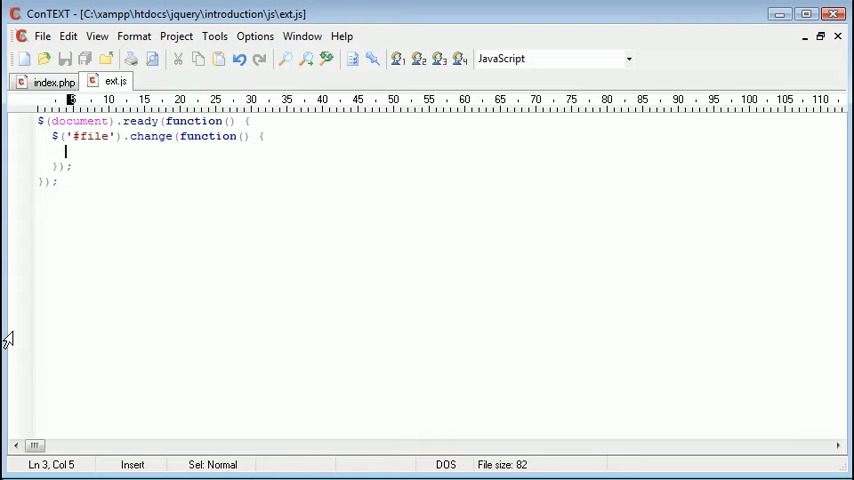
double_click(150, 136)
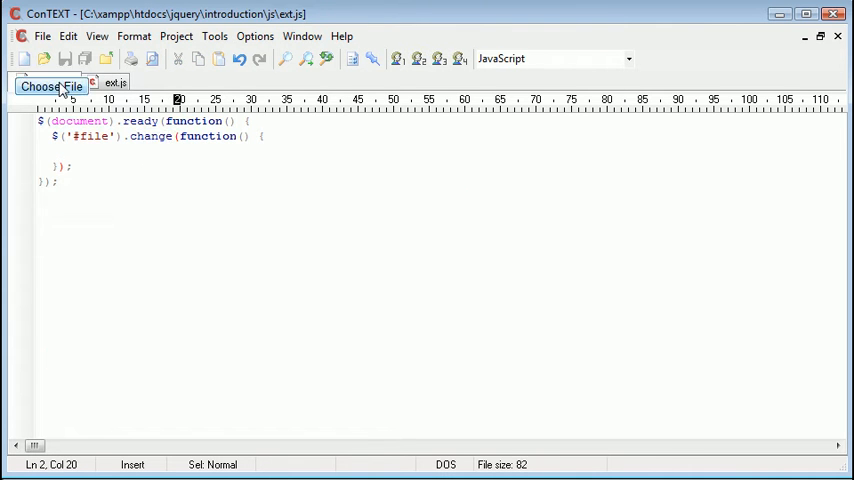
click(55, 81)
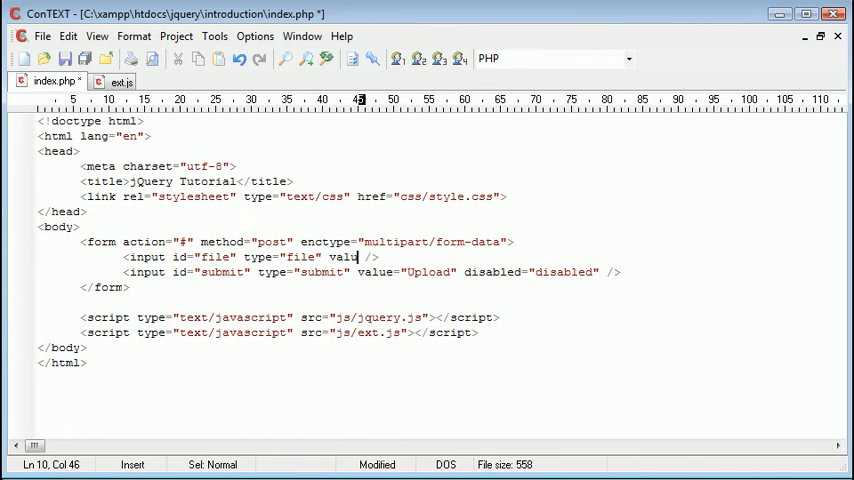
key(BackSpace)
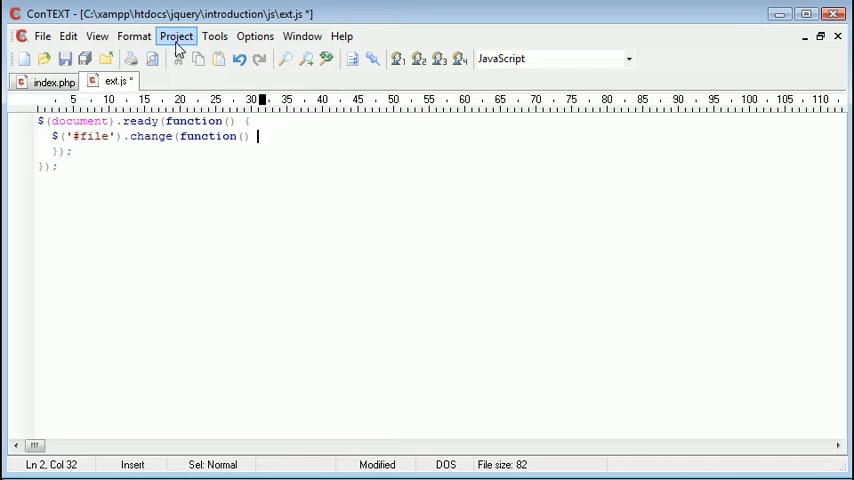
key(Return)
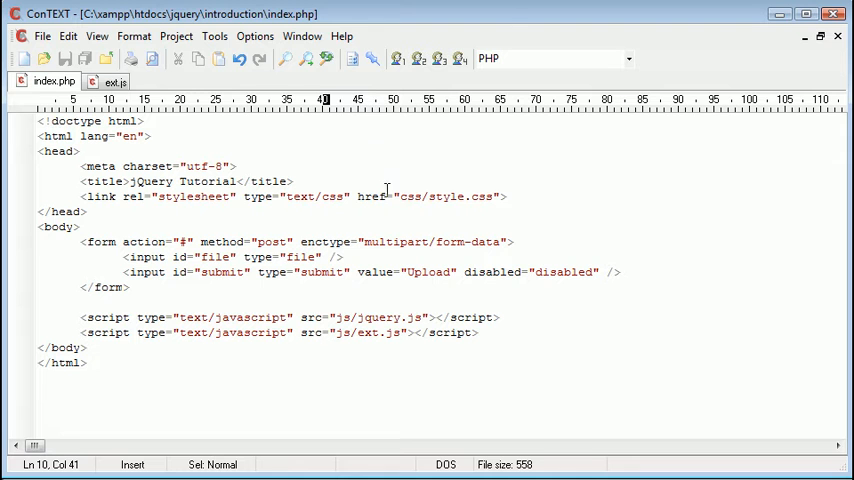
double_click(212, 272)
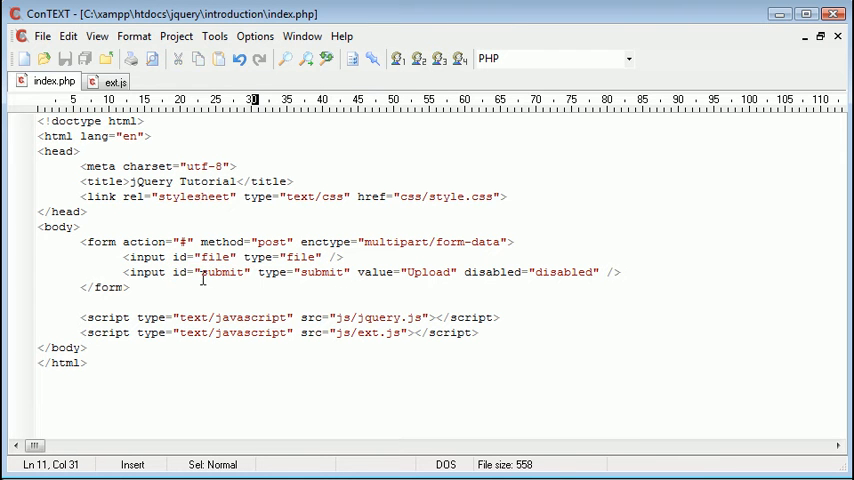
click(220, 272)
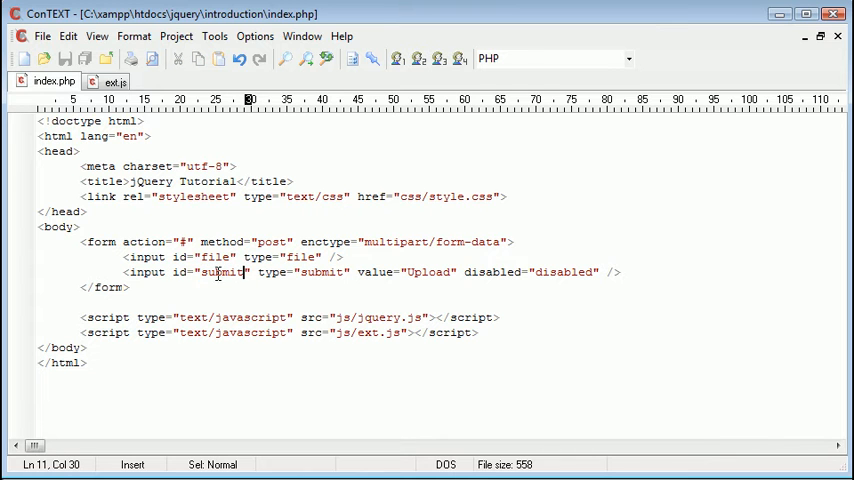
mouse_move(466, 272)
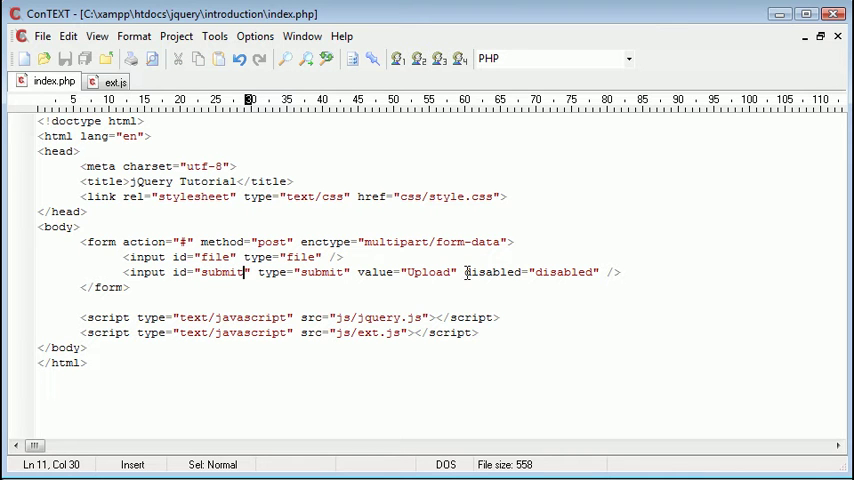
double_click(490, 272)
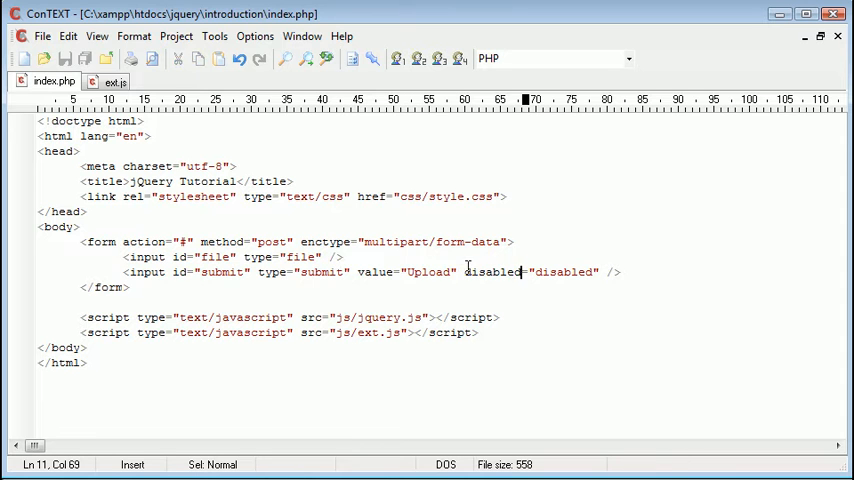
double_click(564, 272)
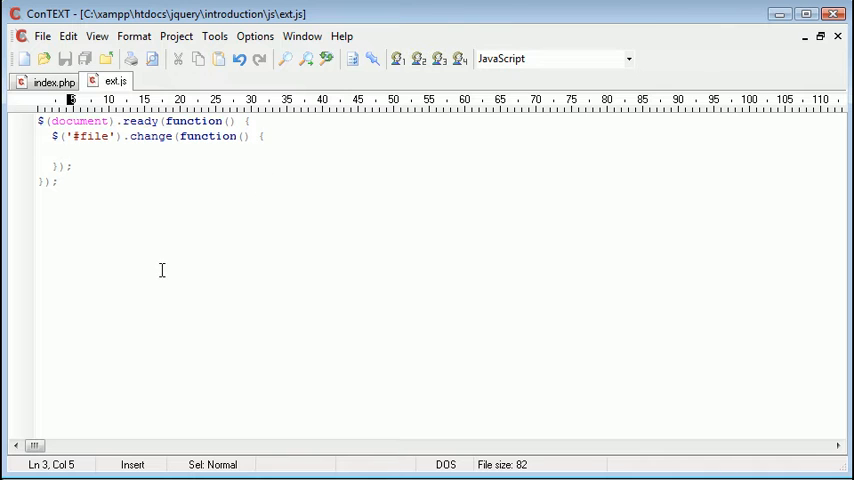
- Type $('#submit').attr('disabled', ''); inside the file change handler in ext.js
text($(''))
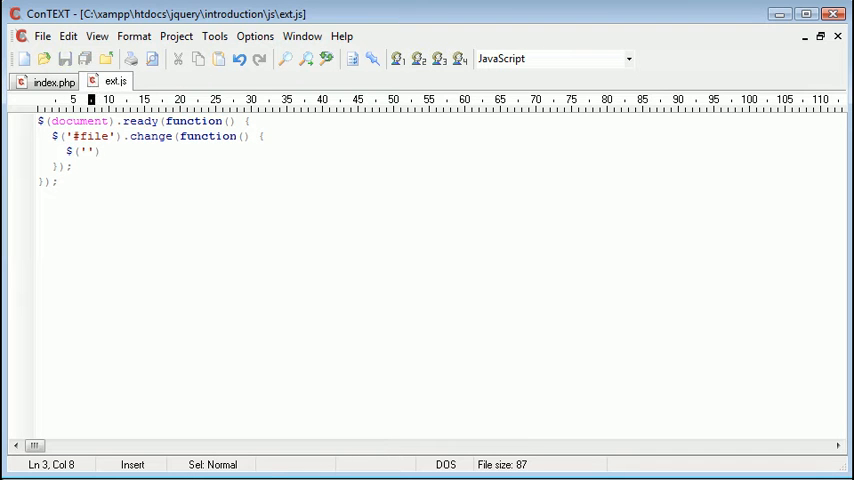
text(#submit)
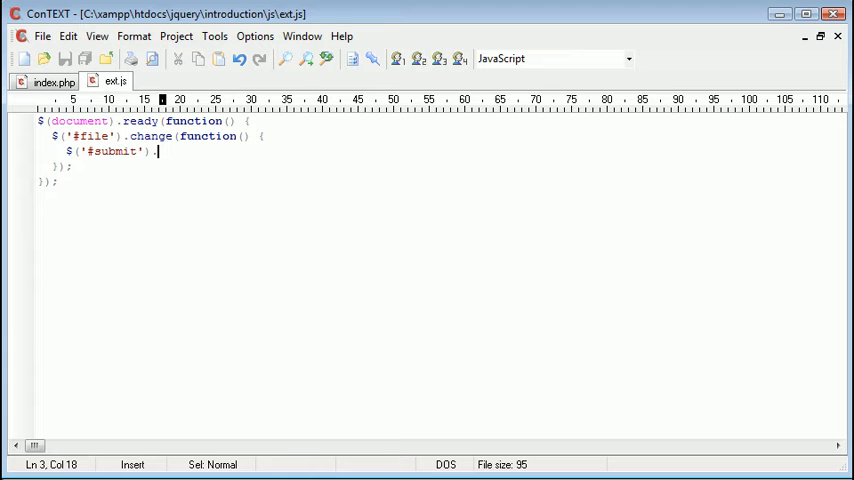
text(.attr();)
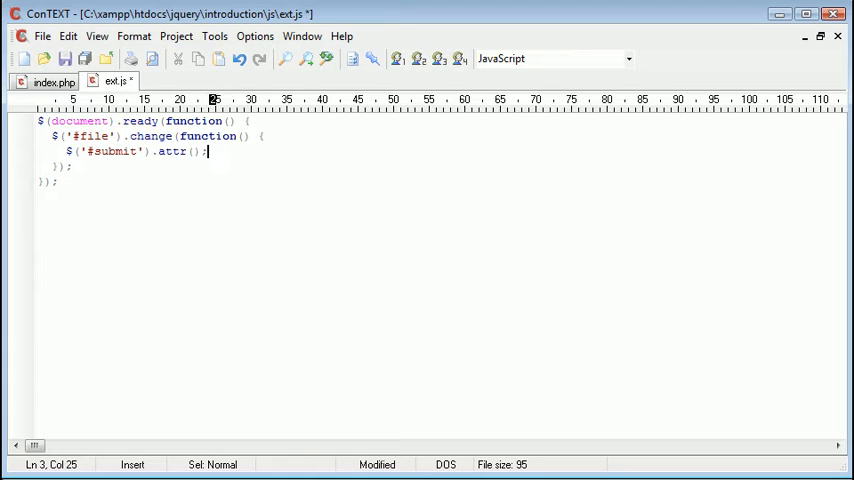
text('disabl)
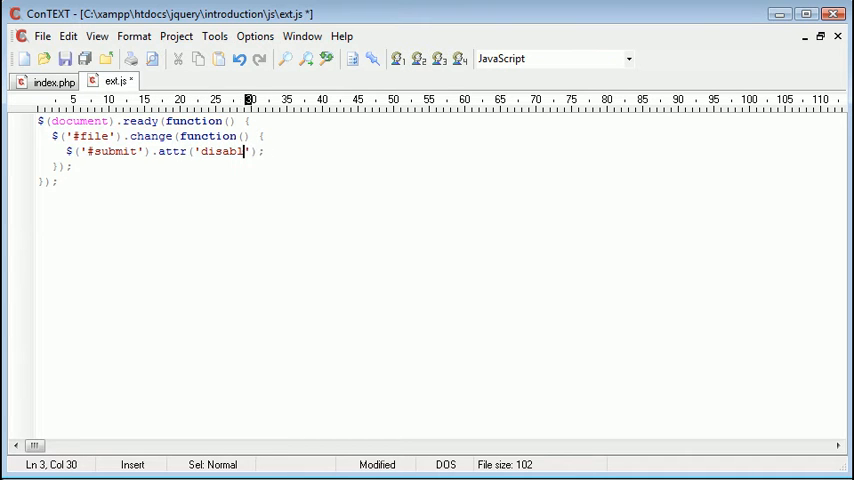
text(ed', '')
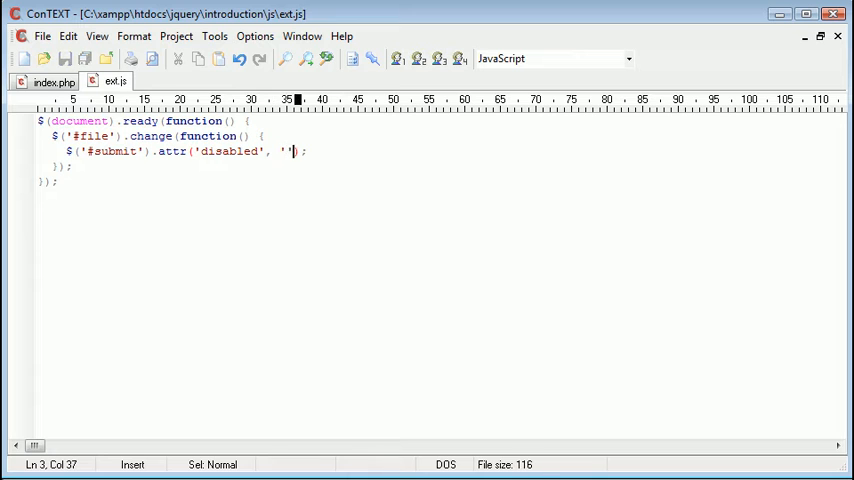
double_click(205, 151)
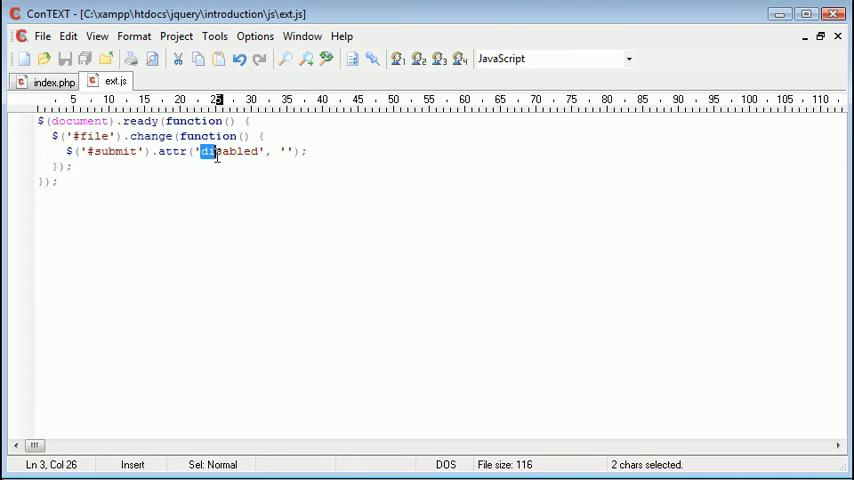
double_click(228, 151)
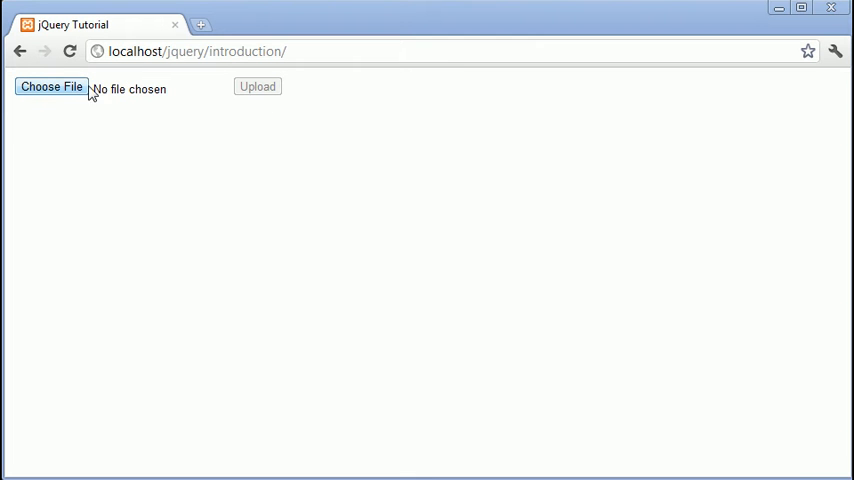
- Open Chrome's file picker from Choose File and cancel it
click(51, 87)
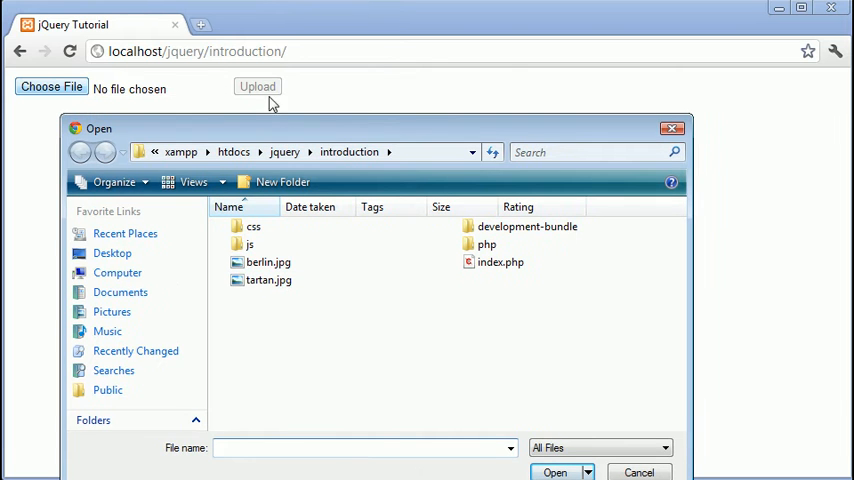
mouse_move(265, 88)
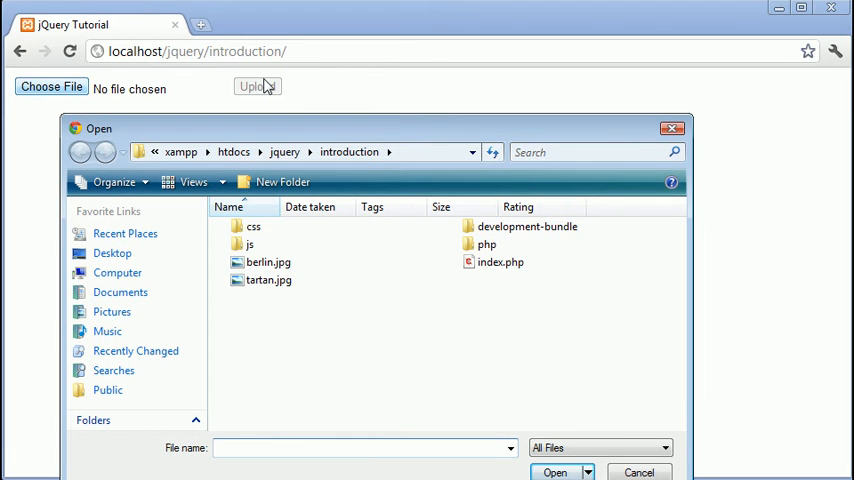
mouse_move(271, 90)
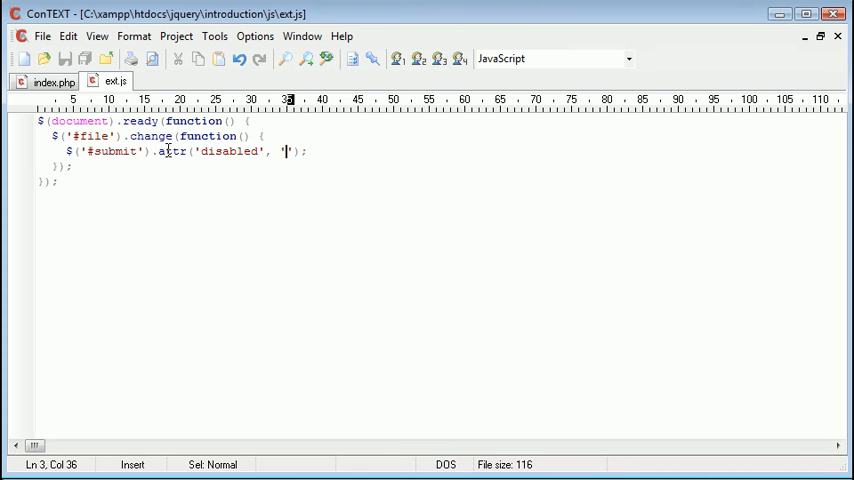
- Replace attr('disabled', '') on line 3 of ext.js with removeAttr('disabled')
click(51, 81)
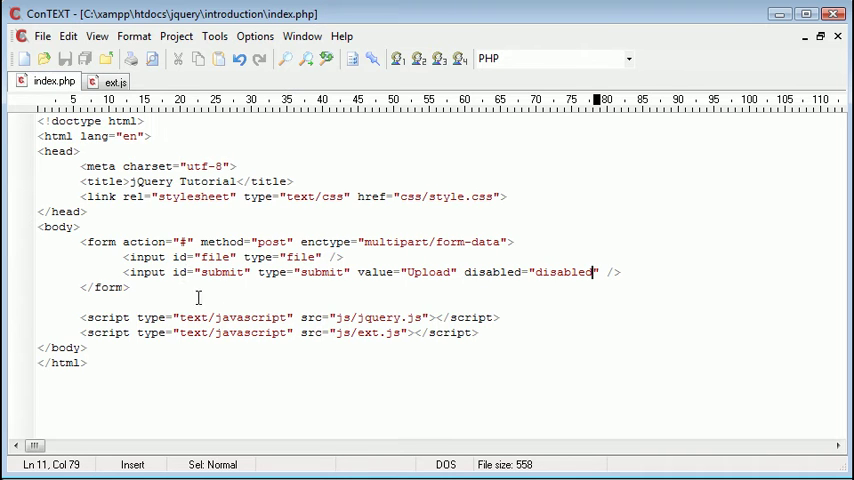
click(113, 81)
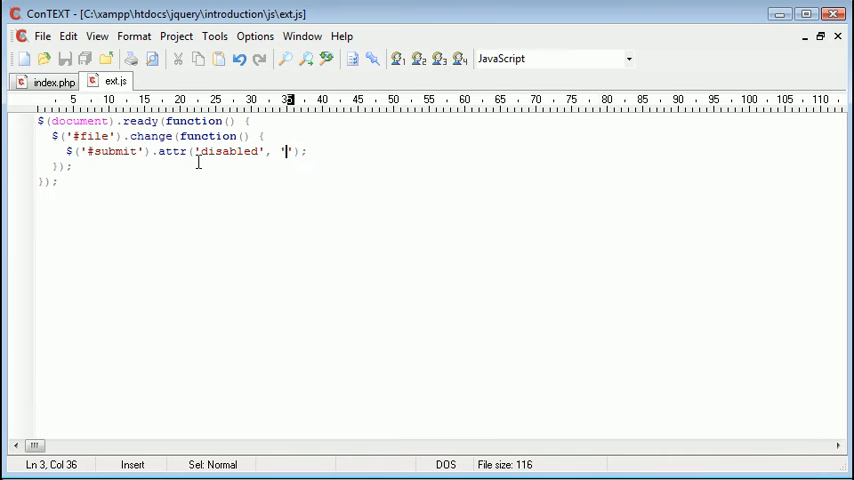
drag(158, 151, 299, 151)
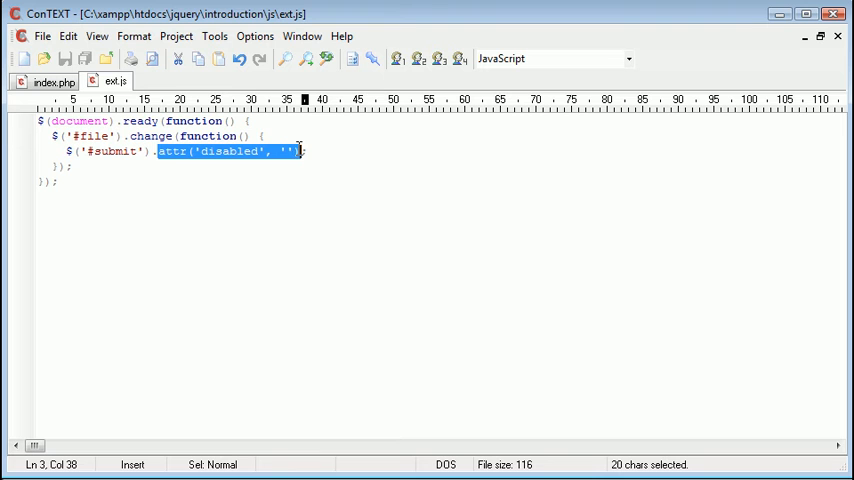
mouse_move(561, 240)
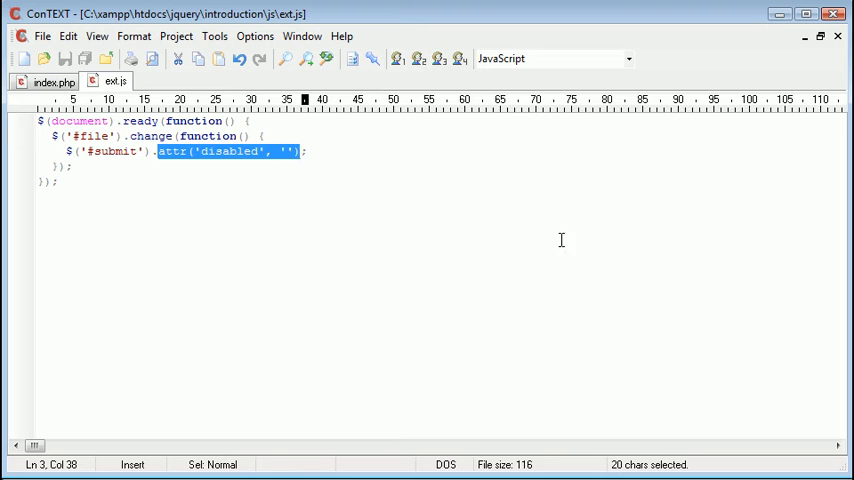
text(remove;)
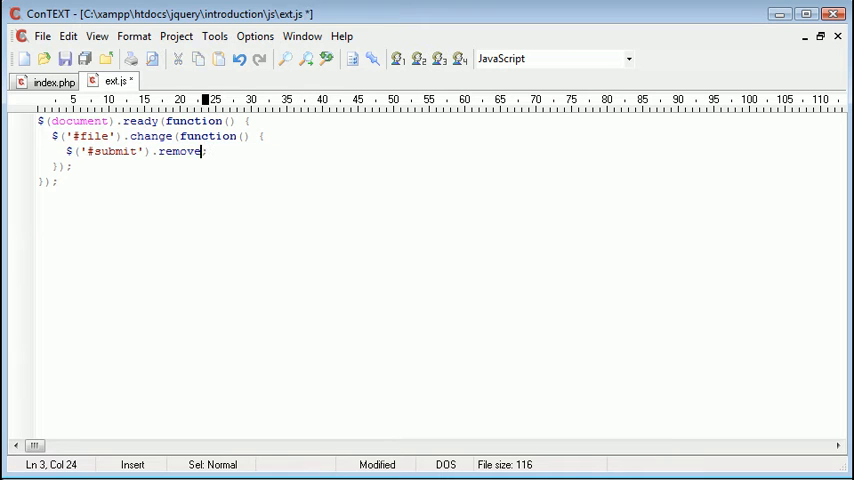
text(Attr();)
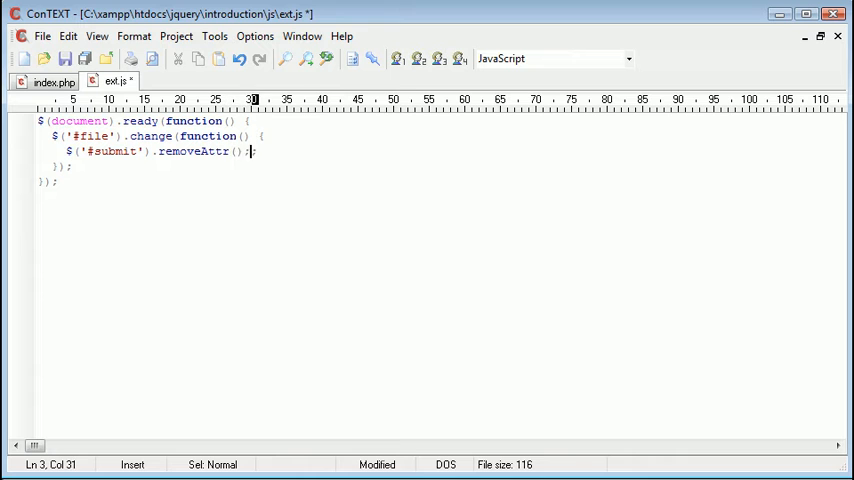
text(disa')
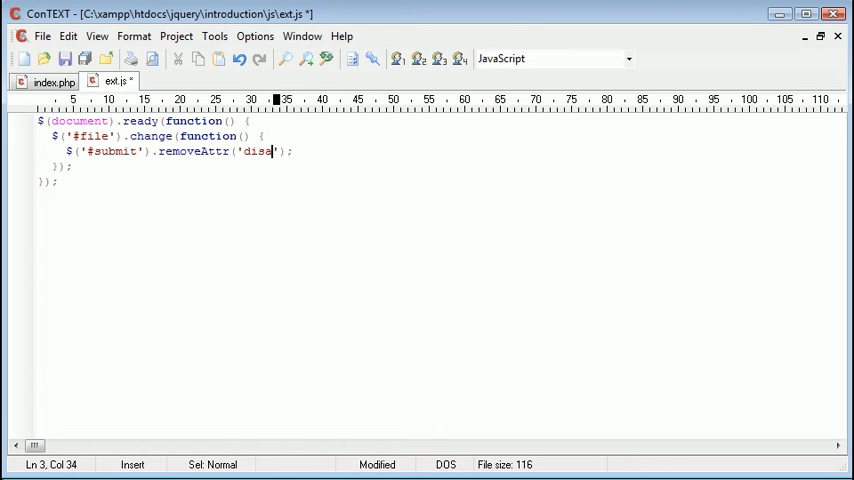
text(bled)
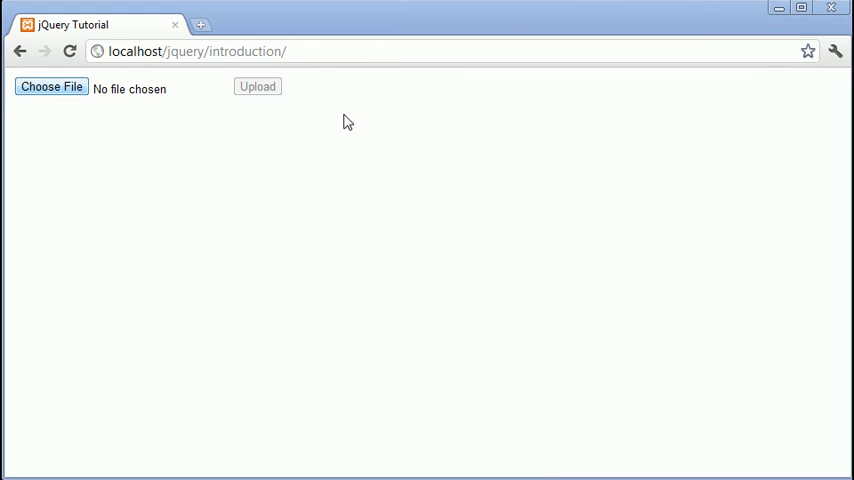
- Choose tartan.jpg in the file field and submit with the enabled Upload button
click(51, 86)
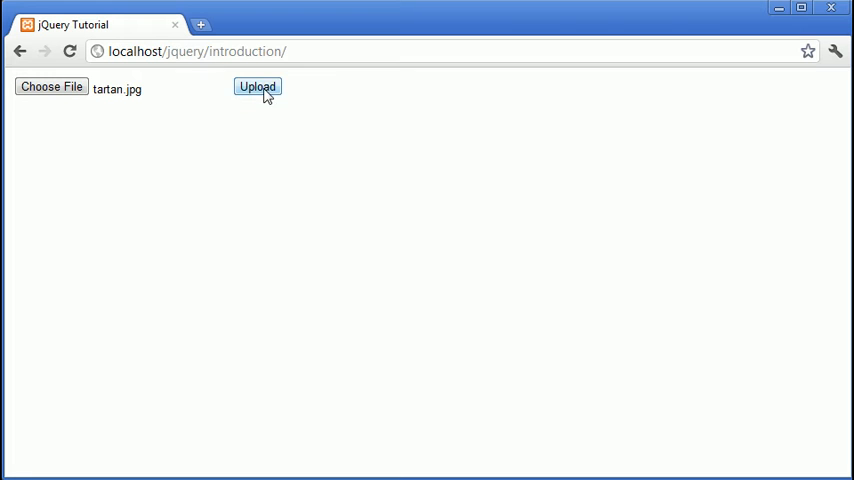
click(257, 87)
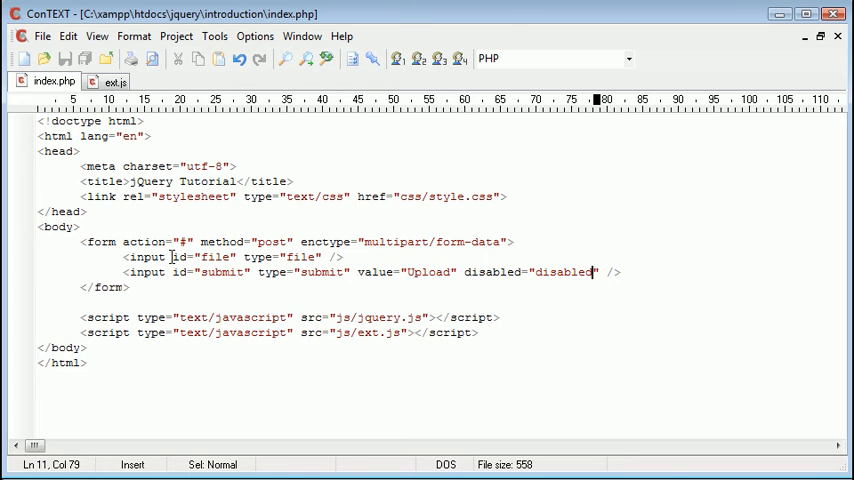
- Delete the file input's id and the submit input's disabled attribute in index.php
click(237, 256)
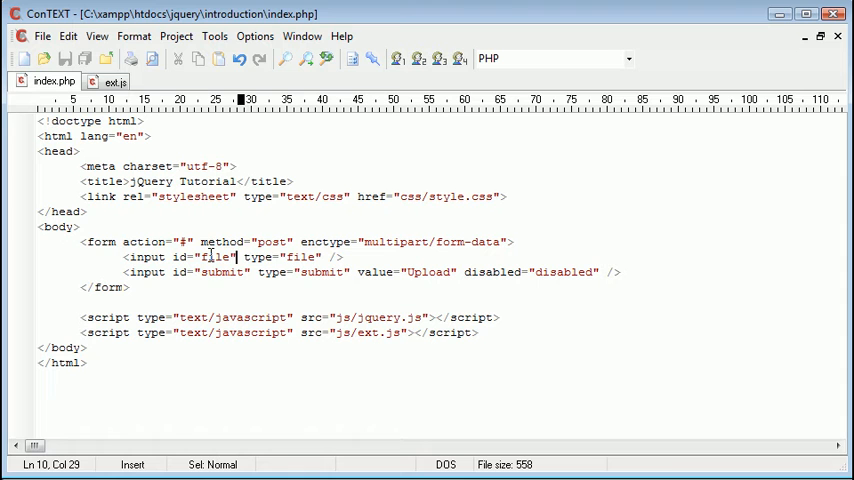
double_click(211, 256)
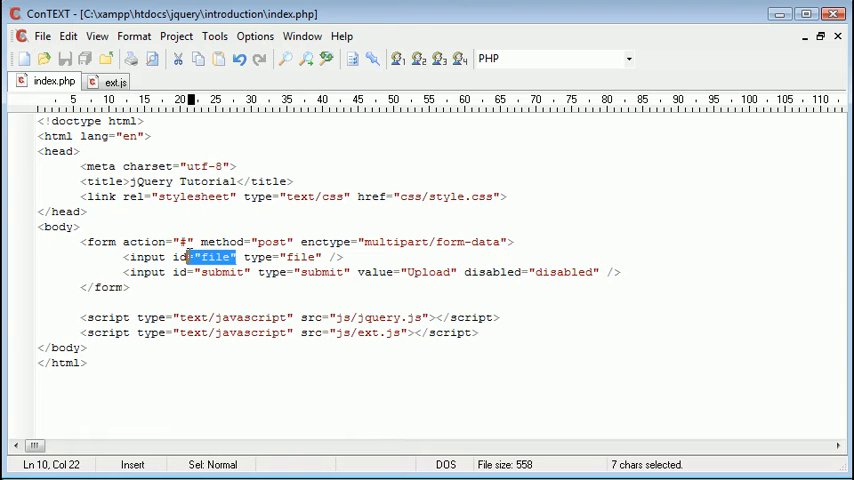
key(Delete)
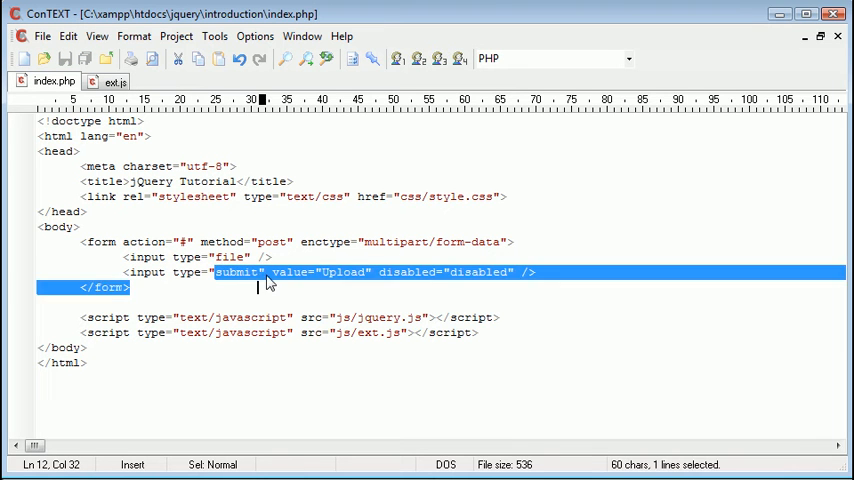
click(540, 272)
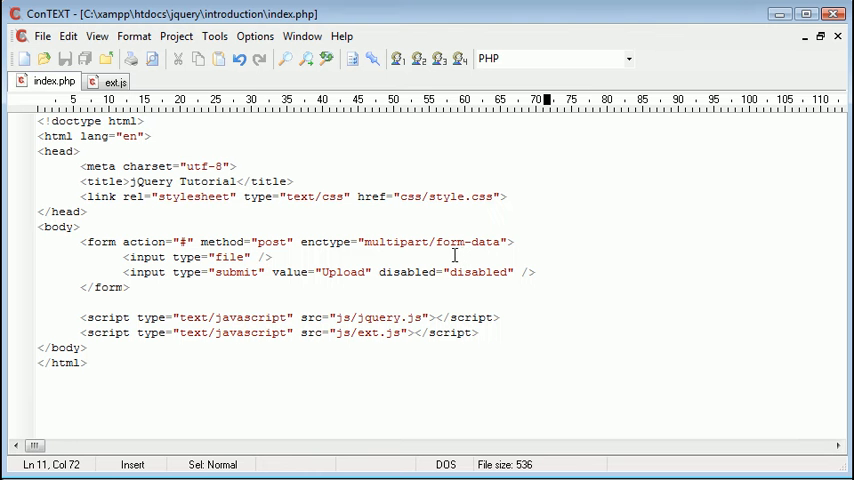
double_click(440, 272)
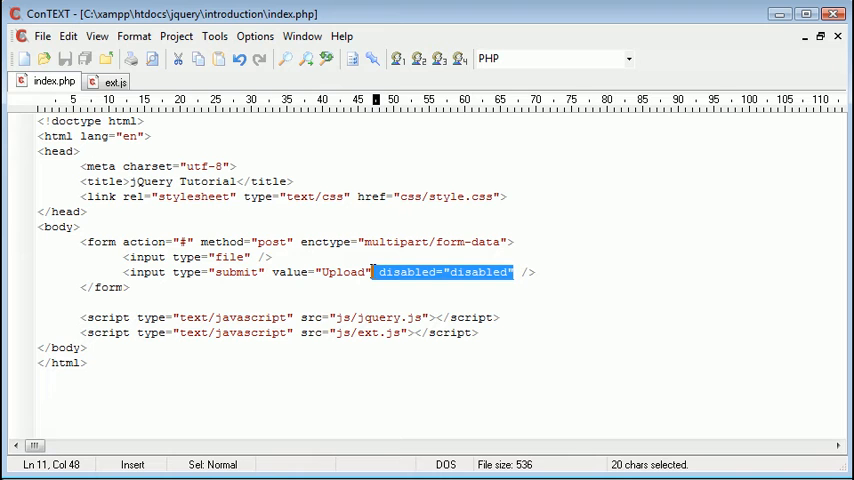
key(Delete)
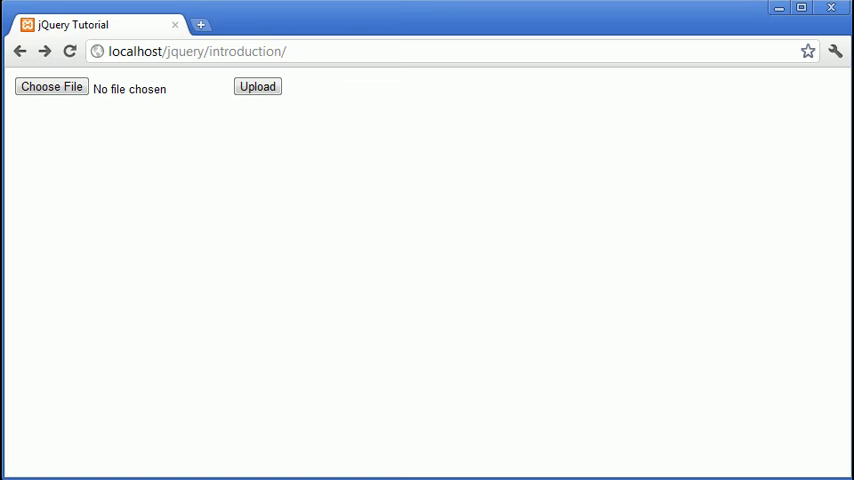
key(alt+tab)
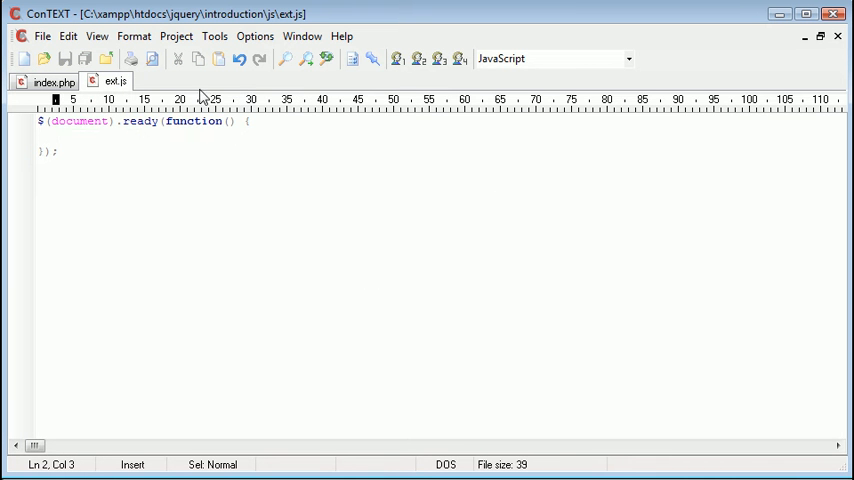
- Review the file and submit inputs in index.php, then return to ext.js
click(50, 81)
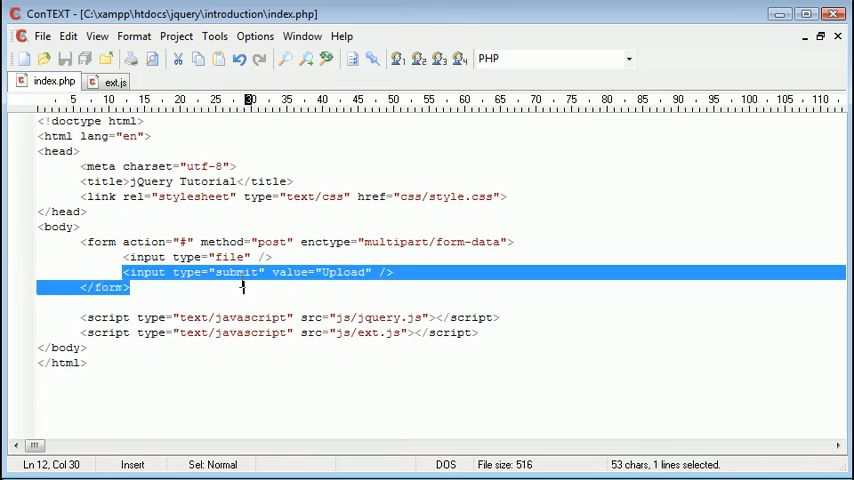
click(395, 271)
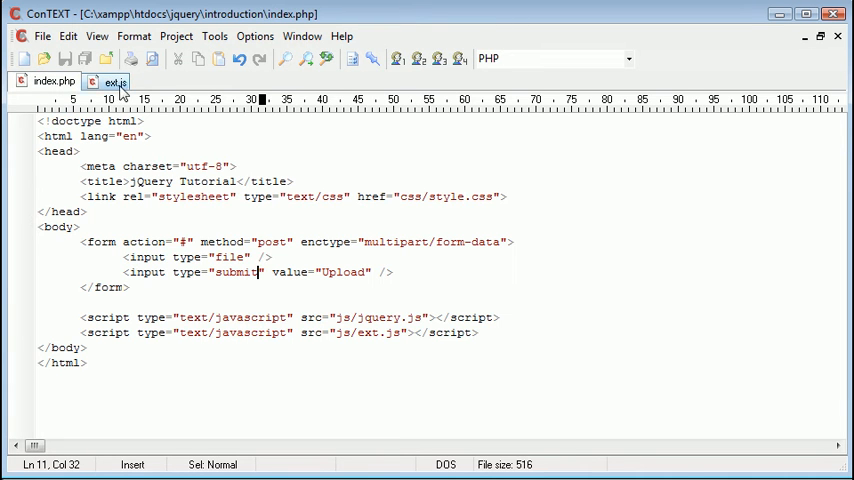
click(270, 257)
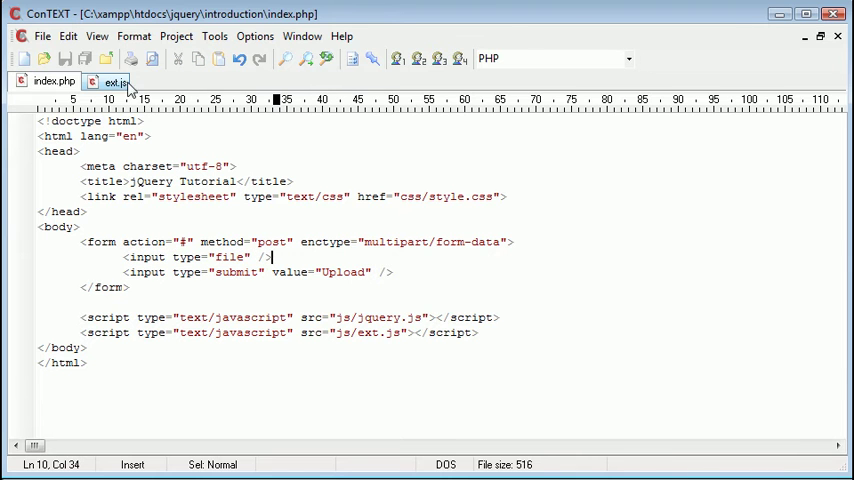
click(113, 81)
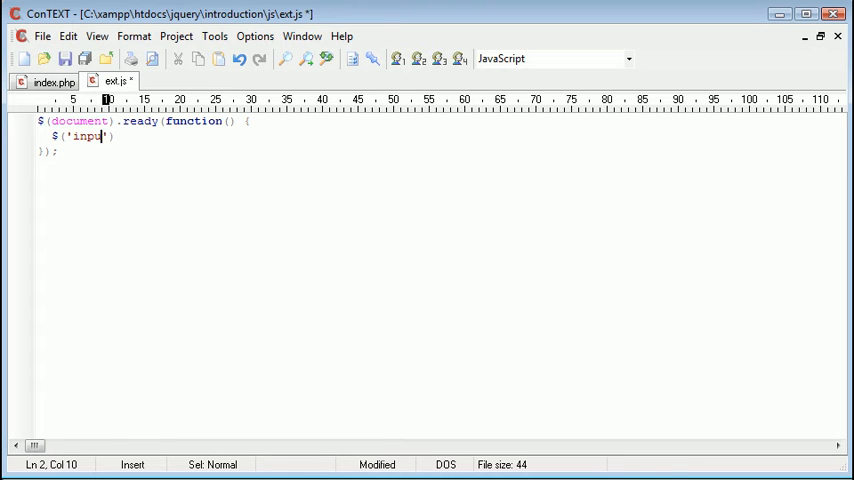
- Change the selector to target file inputs and chain .next() onto it
double_click(90, 136)
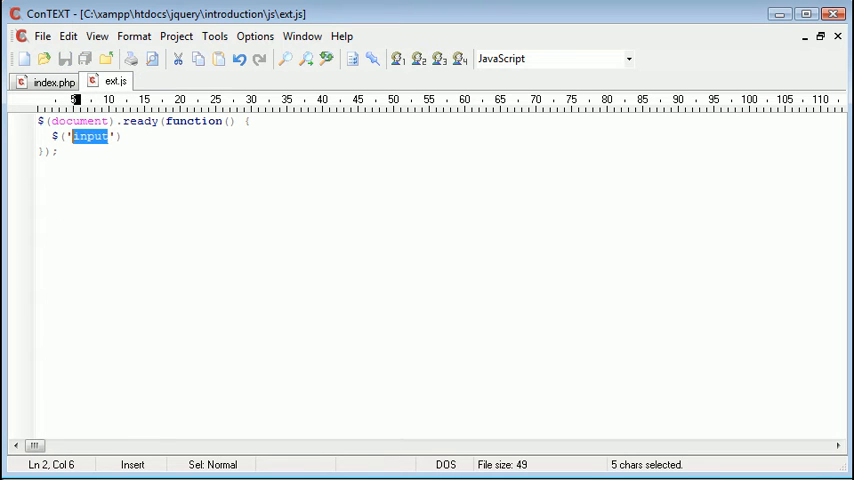
text([type="file)
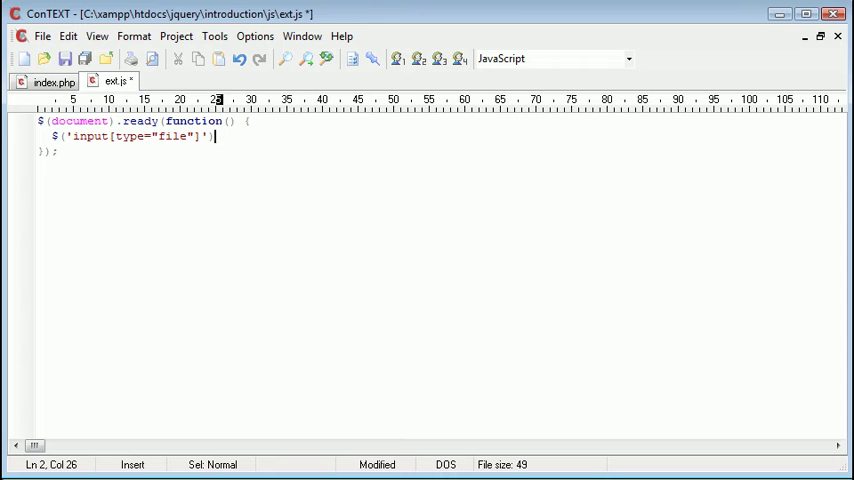
text(.)
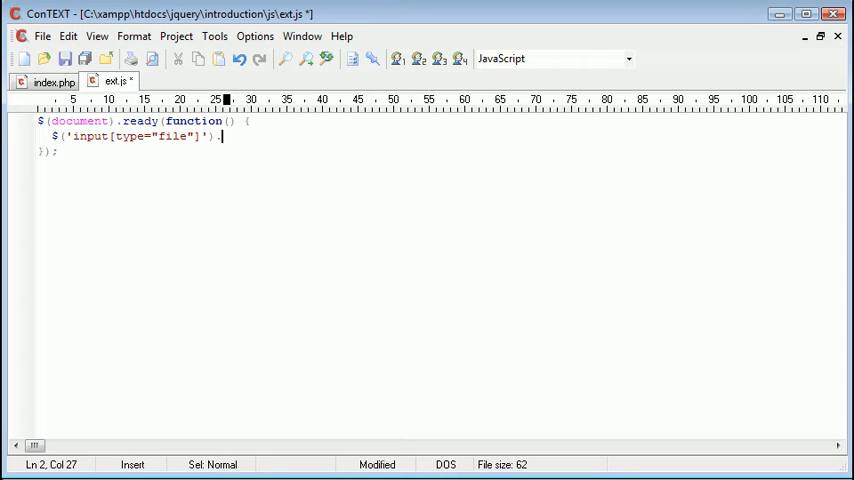
text(next().)
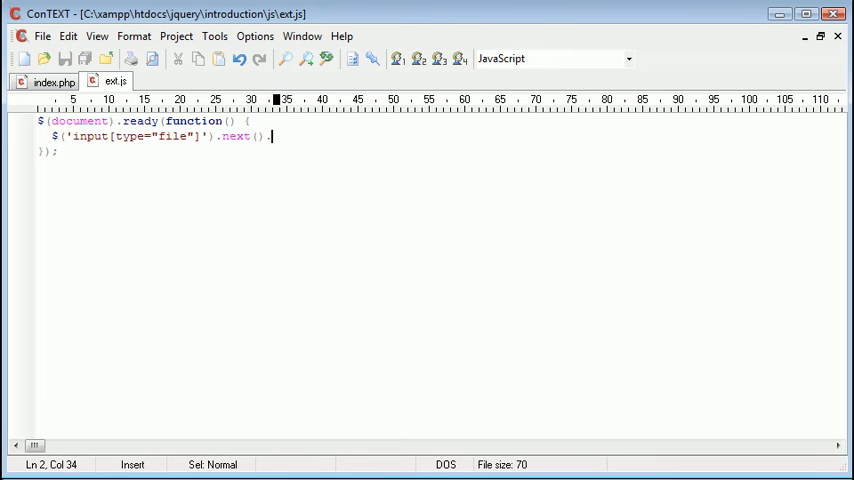
- After checking the submit input, append .attr('disabled', 'disable') to the chain
click(54, 81)
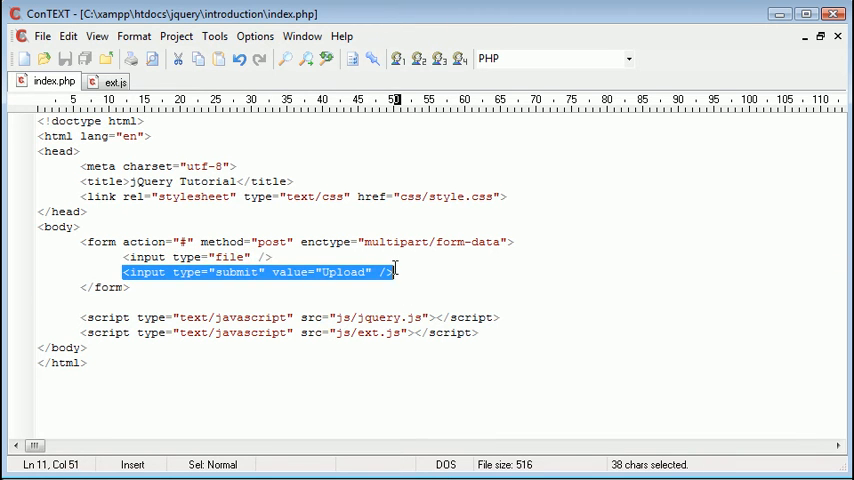
click(115, 81)
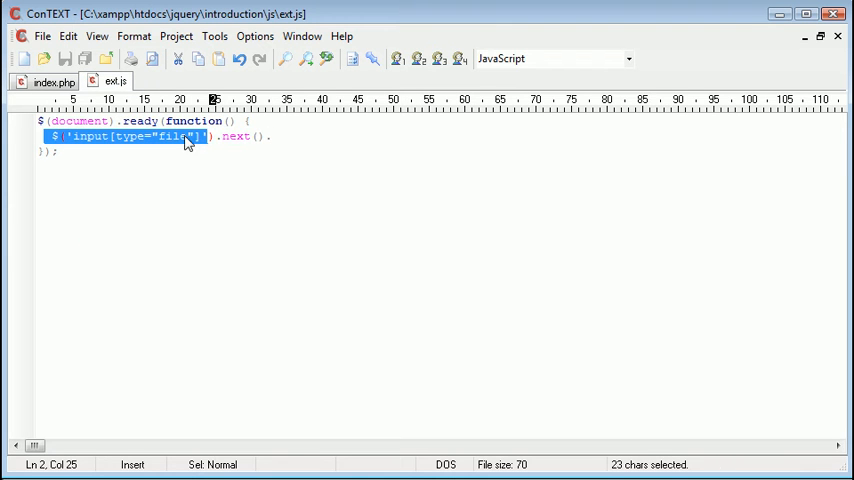
click(413, 132)
text(attr('');)
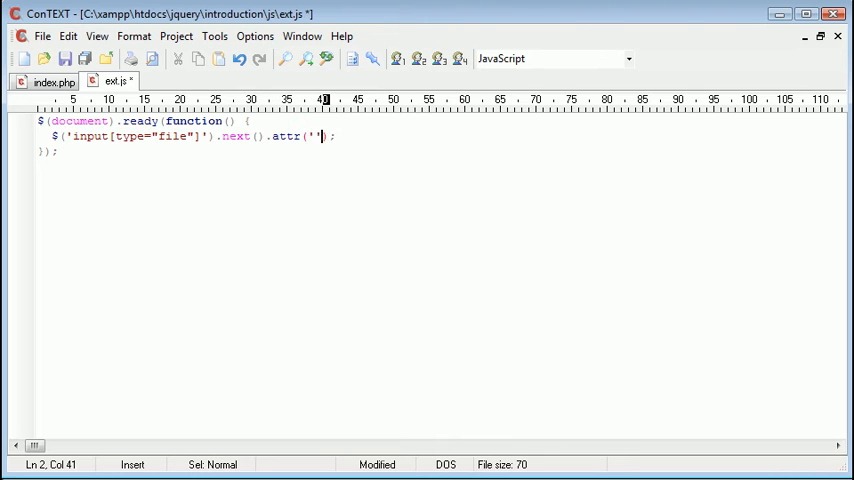
text(disabled',)
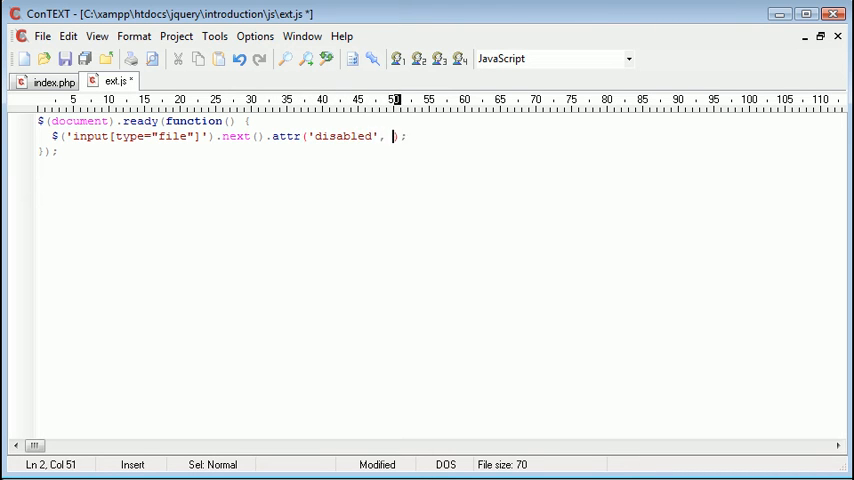
text('disable')
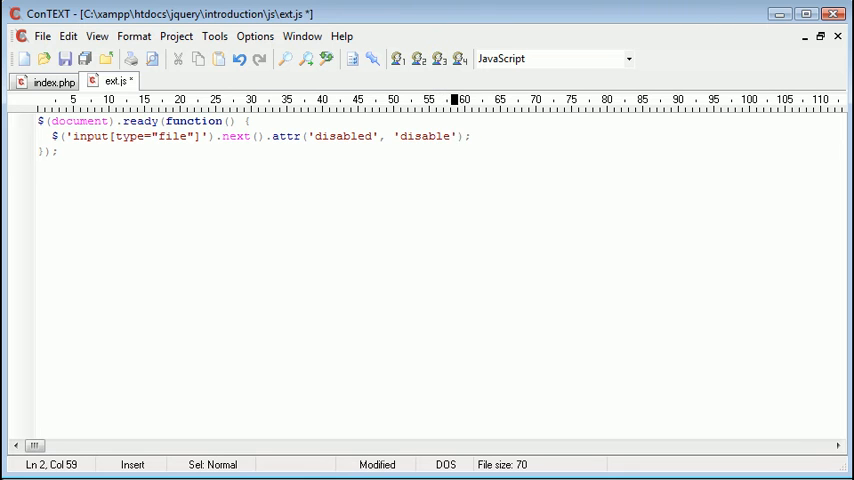
click(48, 81)
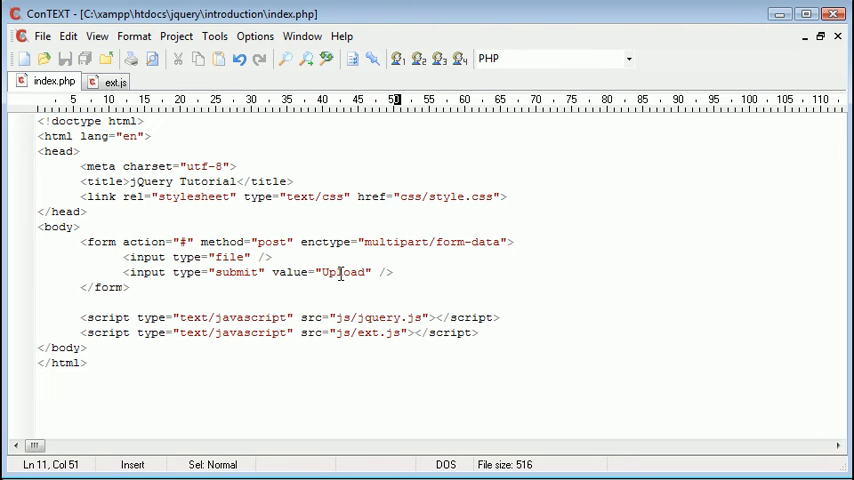
mouse_move(398, 271)
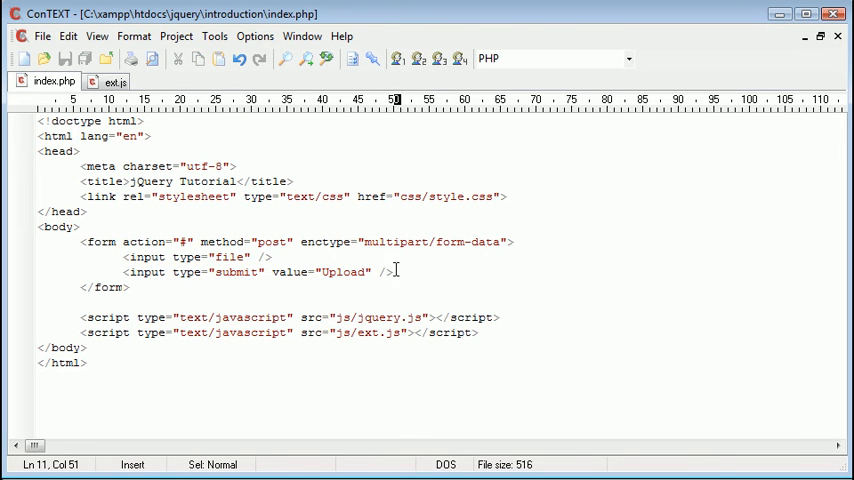
- Mark and inspect the submit input markup in index.php, alternating with ext.js
click(374, 271)
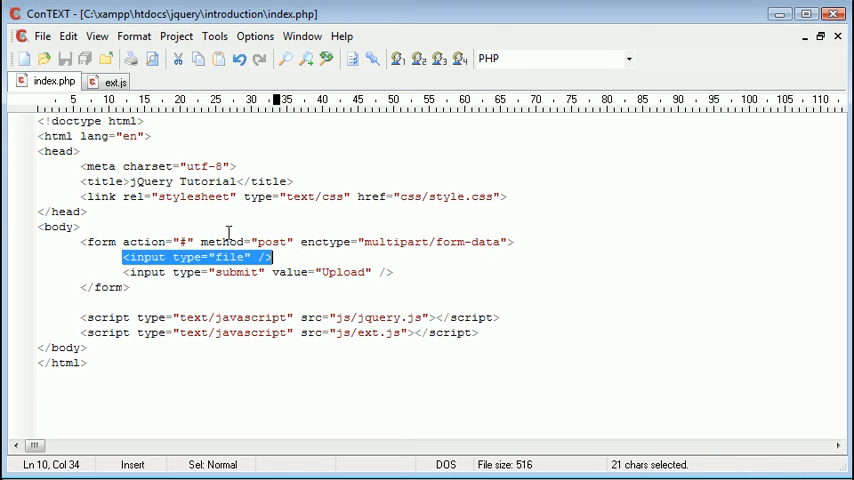
drag(122, 257, 311, 273)
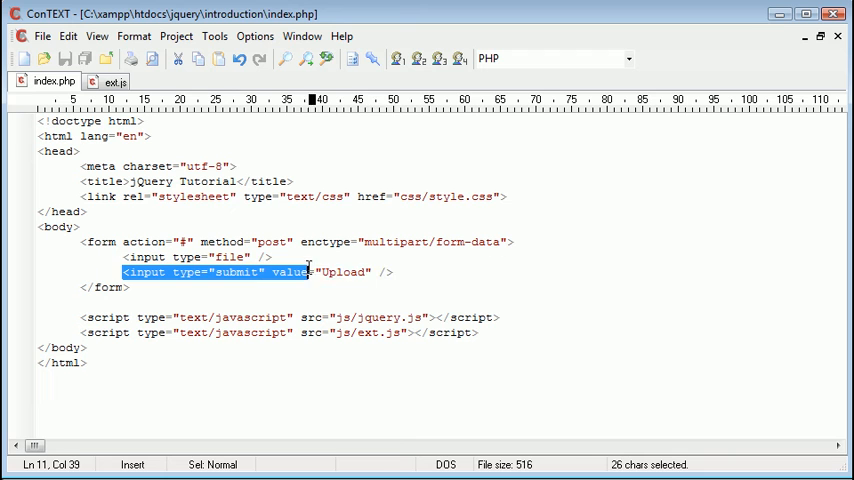
click(396, 271)
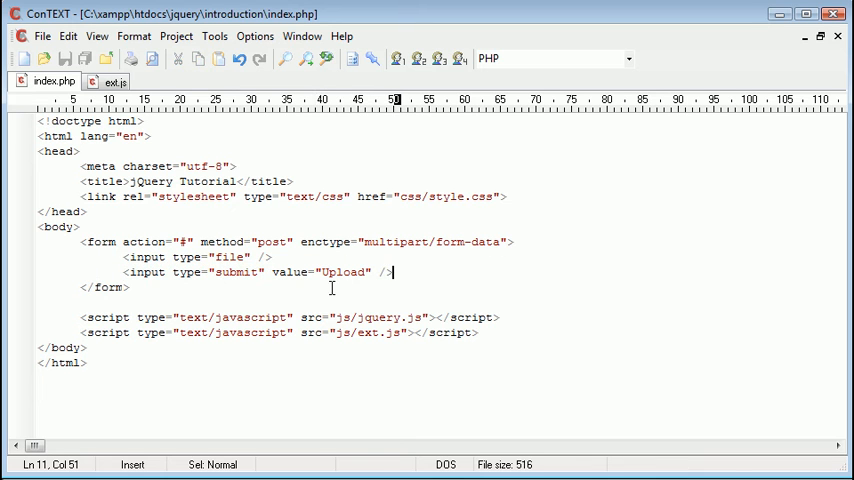
click(112, 81)
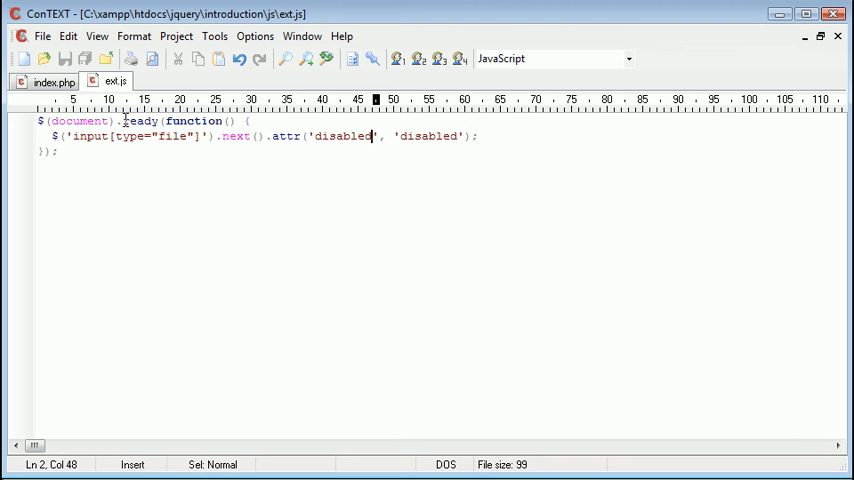
click(49, 81)
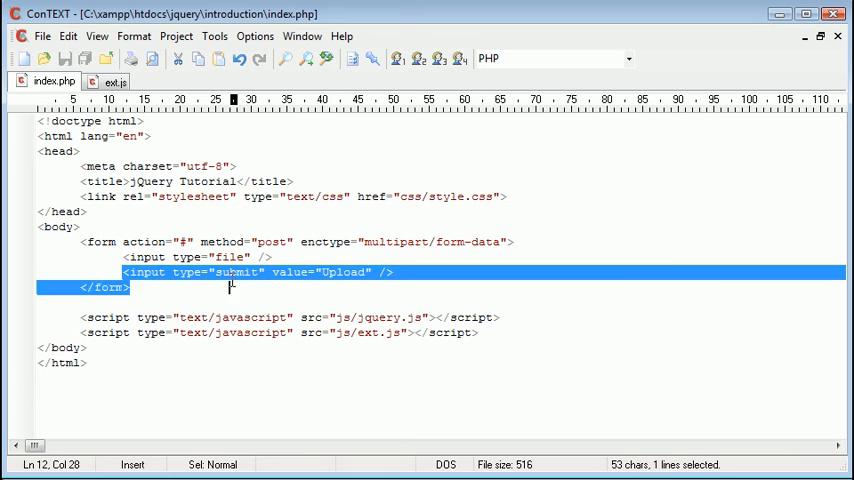
click(262, 272)
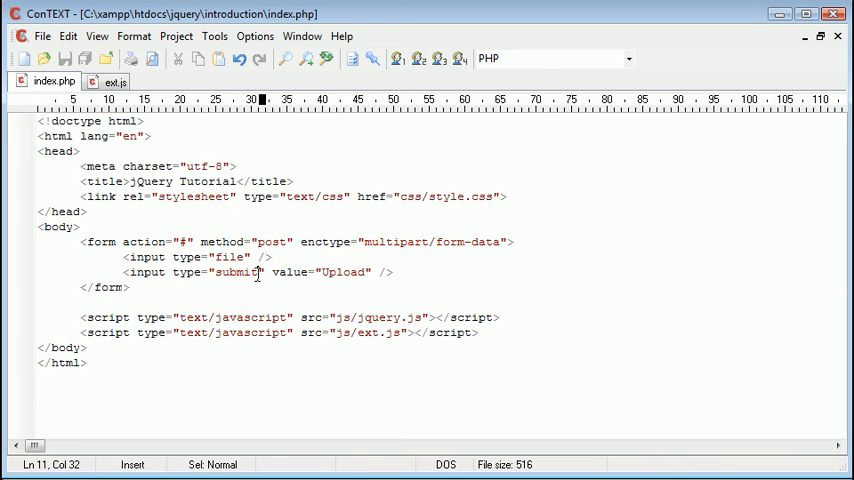
click(393, 272)
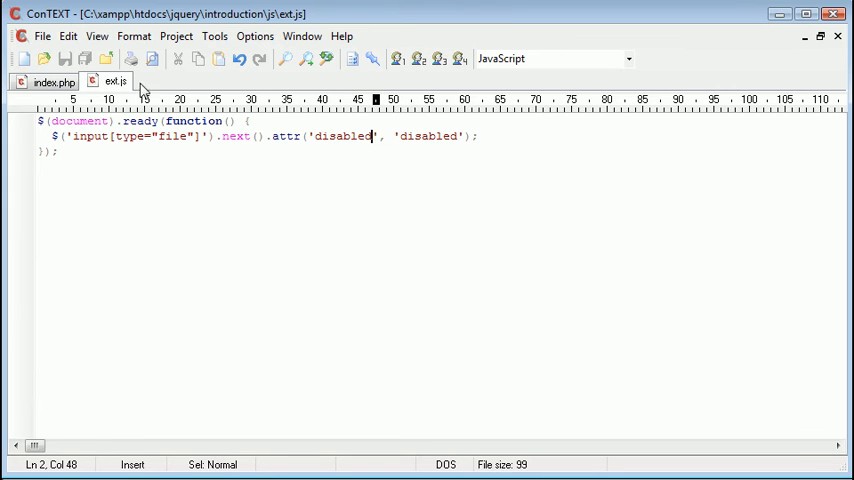
mouse_move(484, 141)
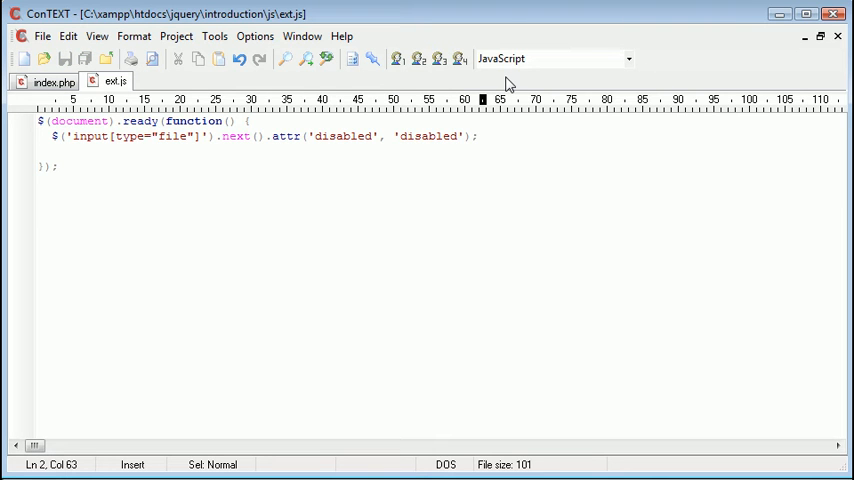
- Chain .prev().change(function() { }) after the disabled attr call and tidy the blank line
text(.)
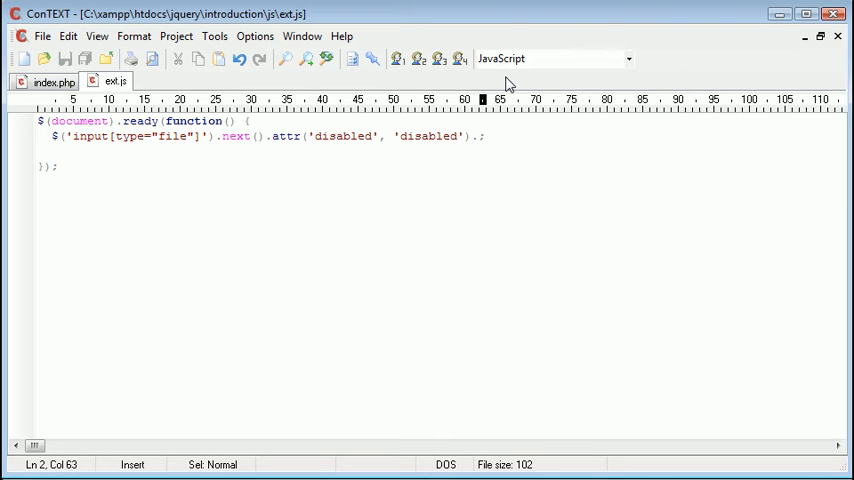
text(c)
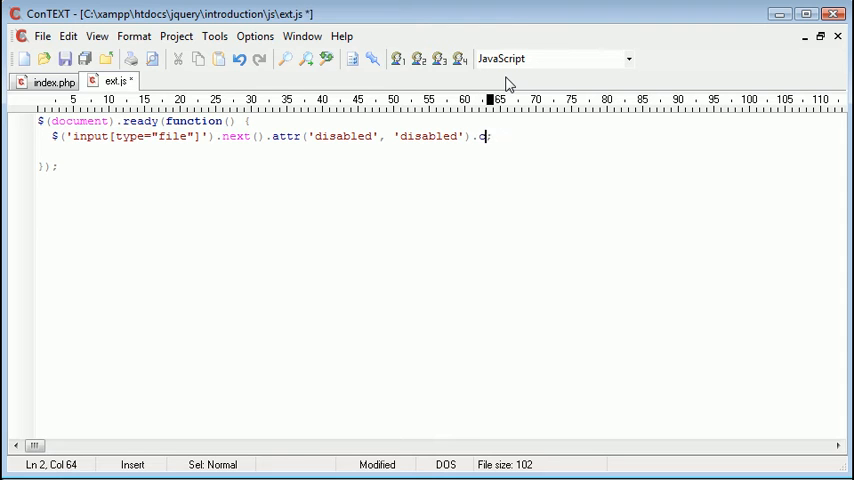
text(har)
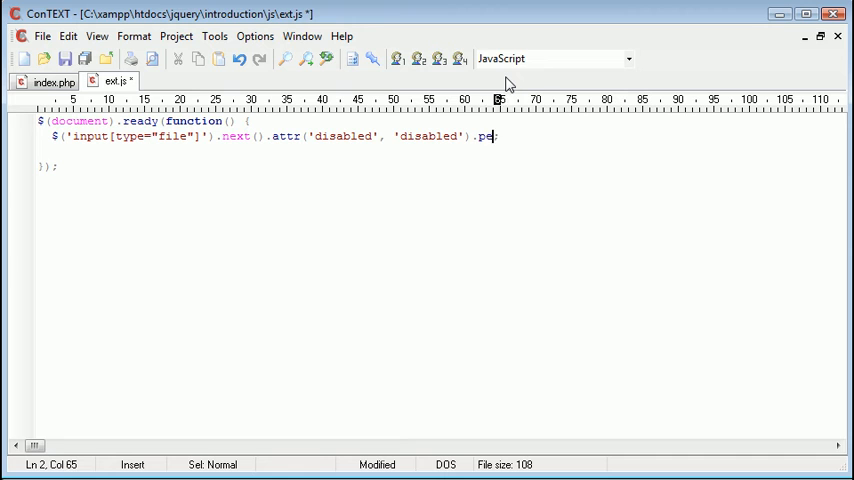
text(rev)
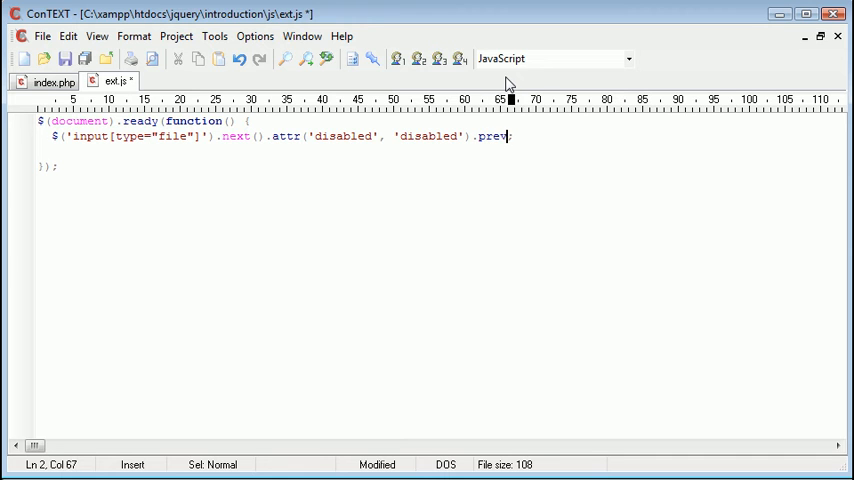
text(().change;)
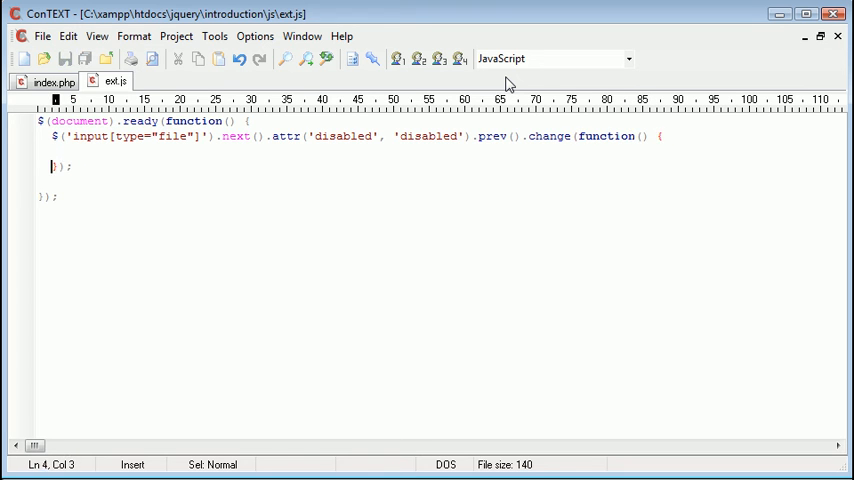
key(Backspace)
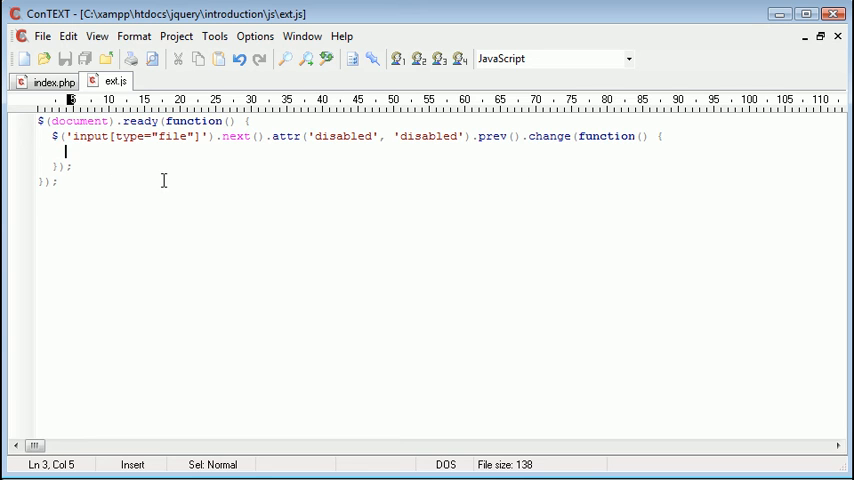
mouse_move(86, 166)
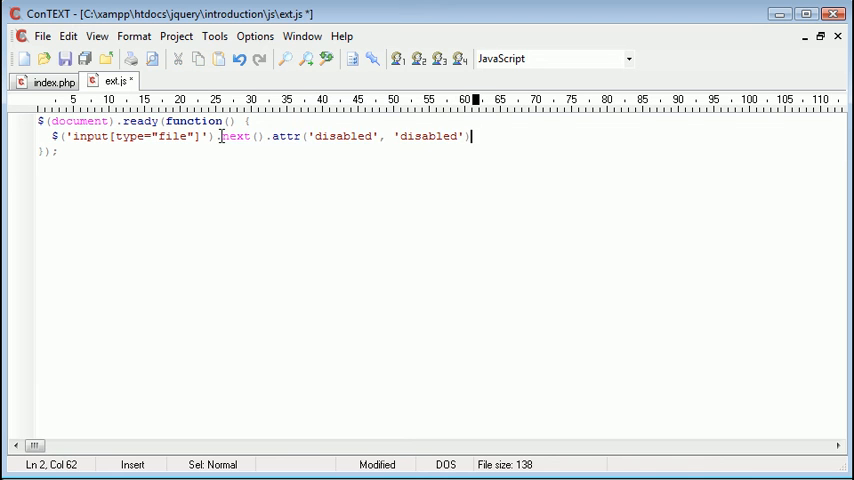
- Replace line 2's chain with an empty .change(function() { }) handler, then .next().attr('disabled', 'disabled'), and save
right_click(340, 136)
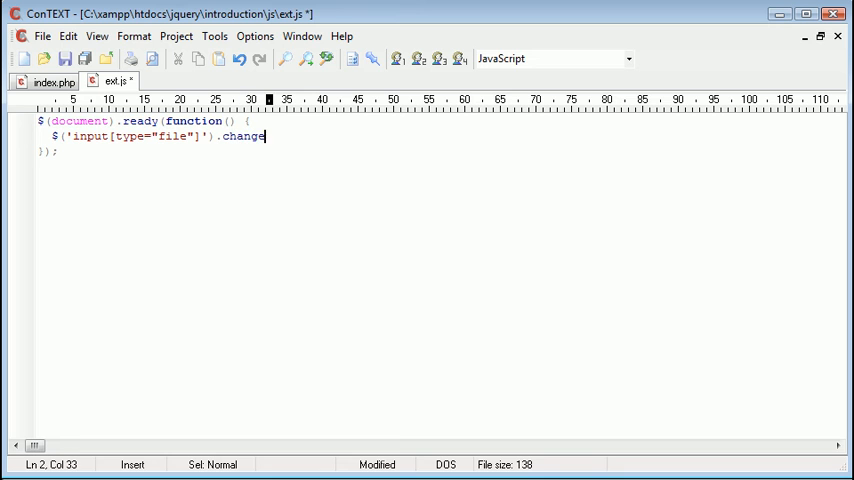
text(();)
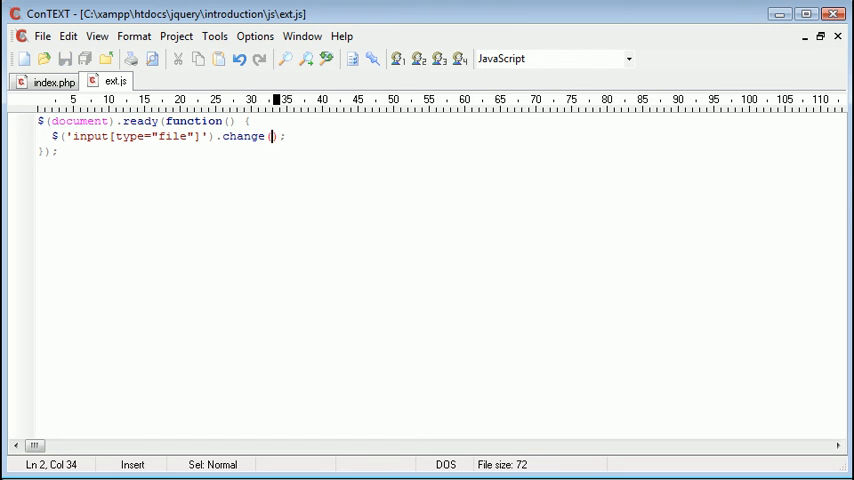
text().next().attr('disabled', 'disabled');)
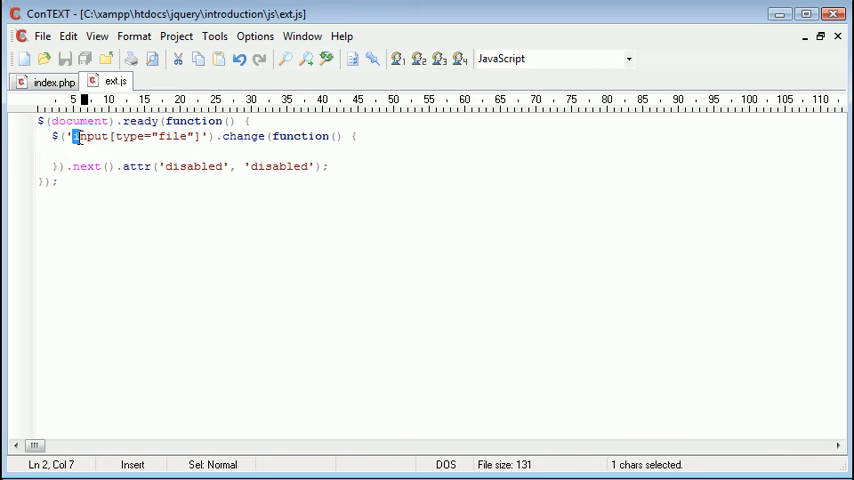
- Type a test alert('Changed') inside the empty file change handler
double_click(243, 136)
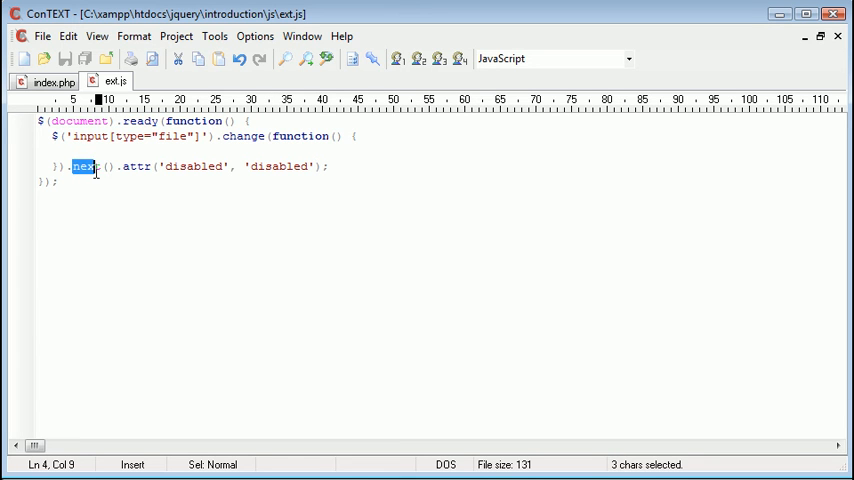
click(150, 166)
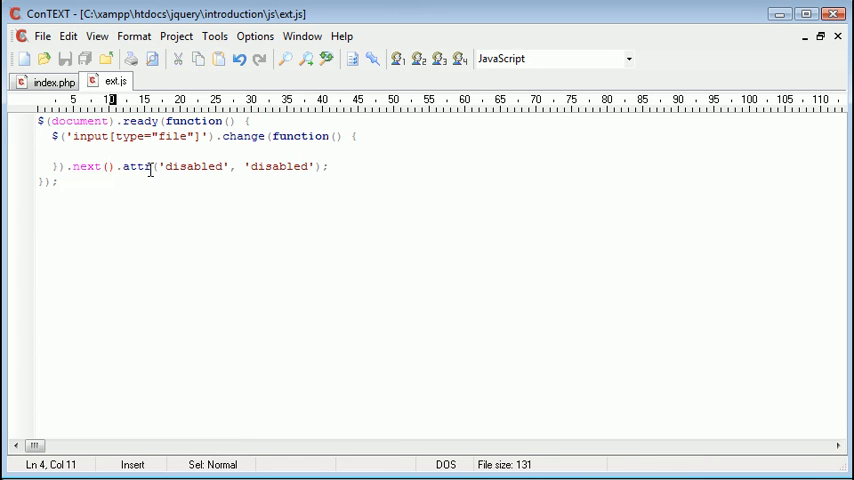
click(262, 166)
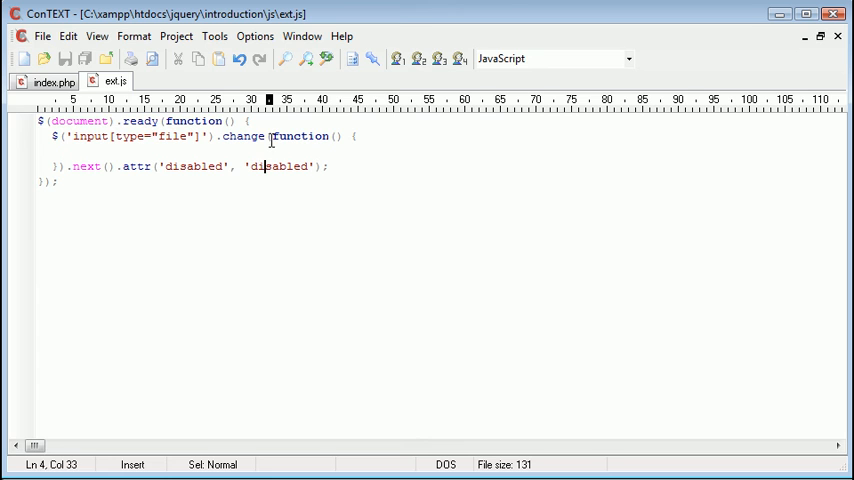
click(66, 151)
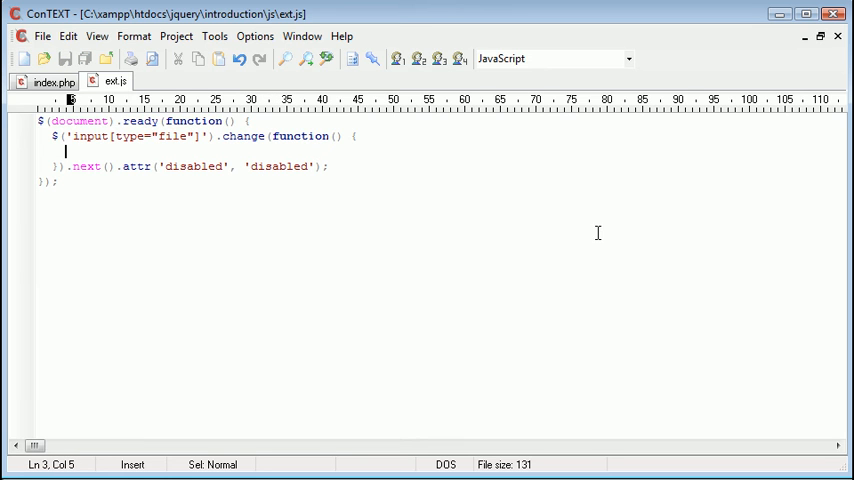
text(alert('');)
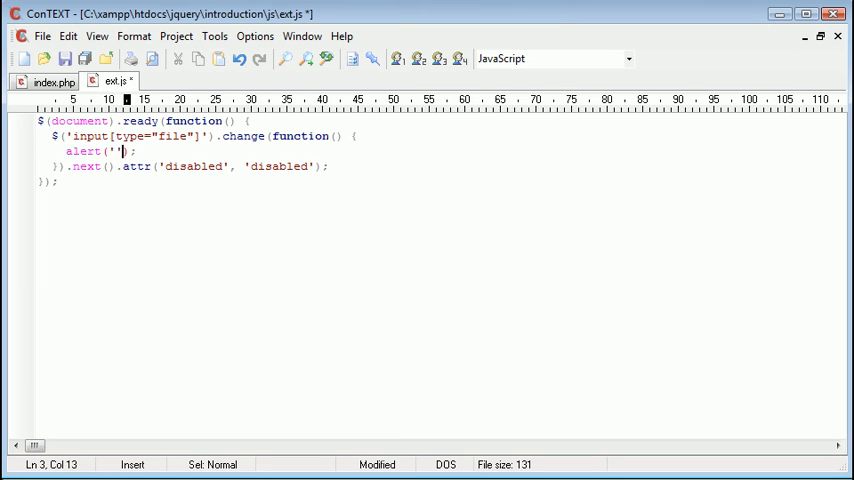
text(Changed)
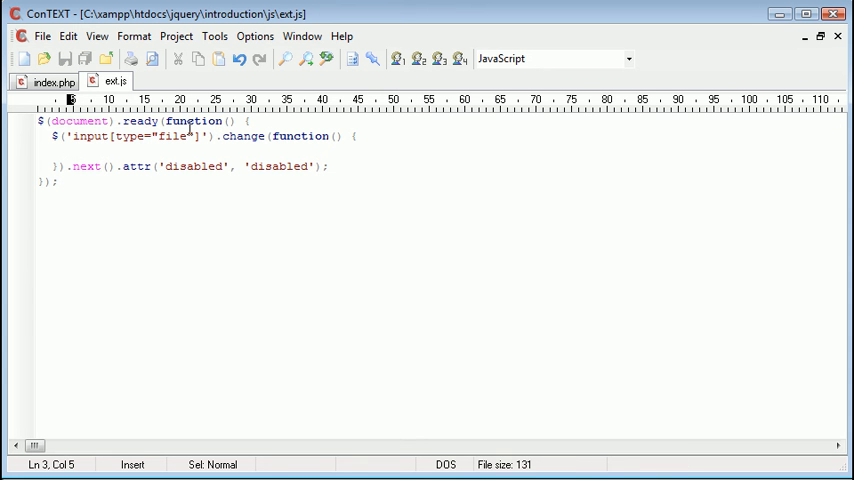
- Leave ext.js with its empty handler and bring up index.php's upload form markup
double_click(88, 166)
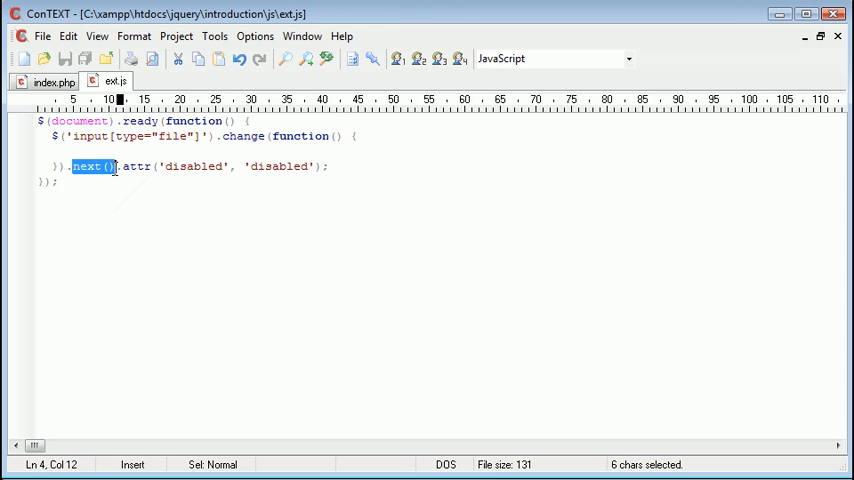
click(117, 166)
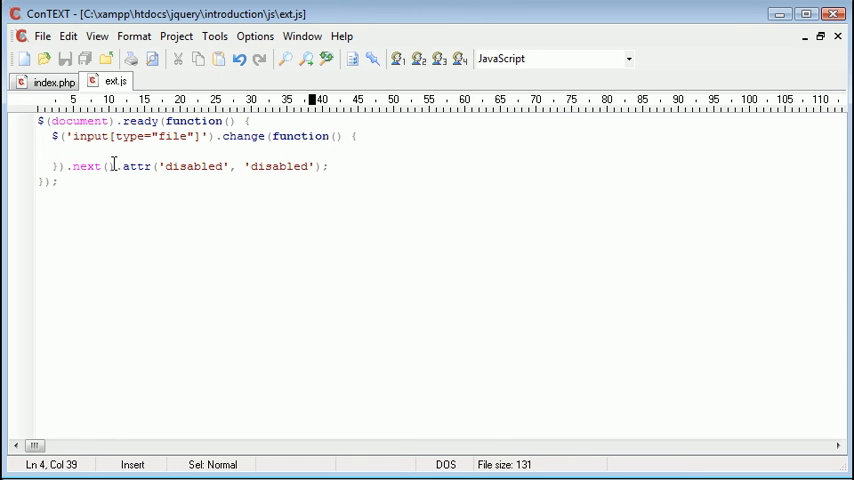
click(378, 163)
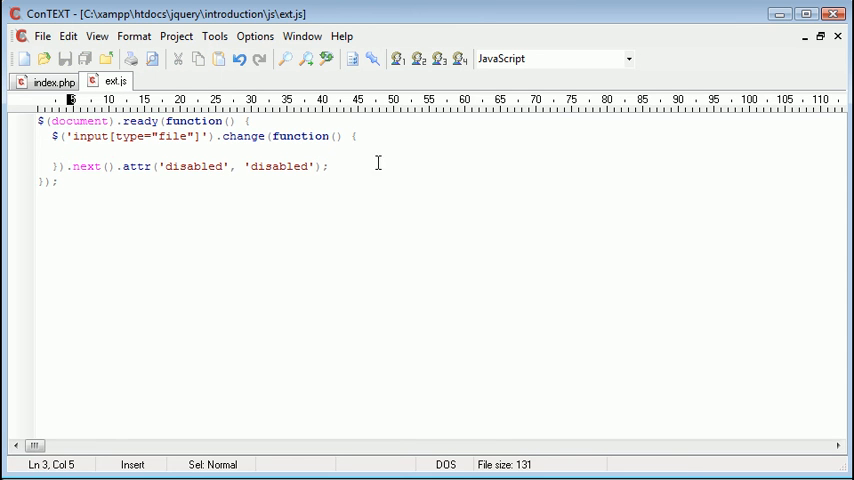
click(49, 82)
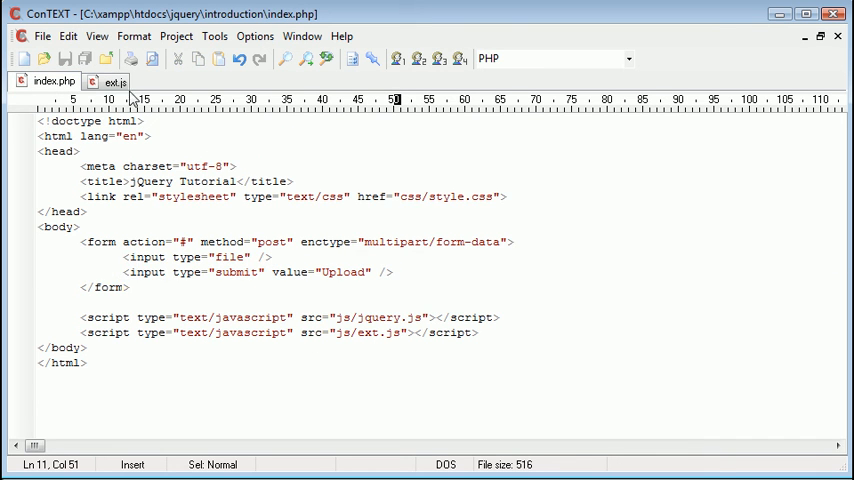
- In ext.js, fill the change handler with $(this).next().removeAttr('disabled'); and save
click(113, 81)
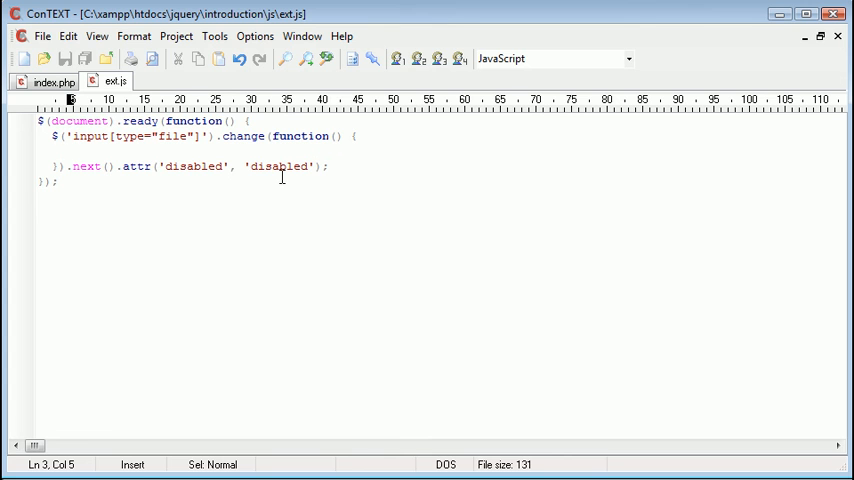
text($(th)
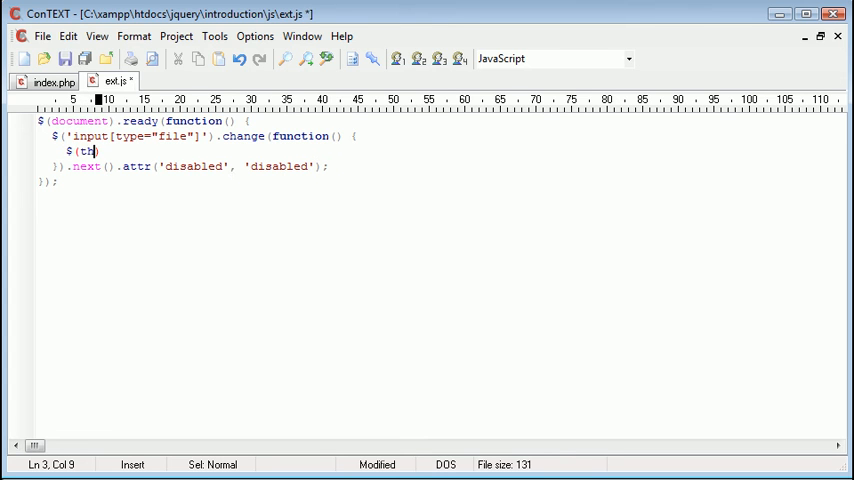
text(is).next().re)
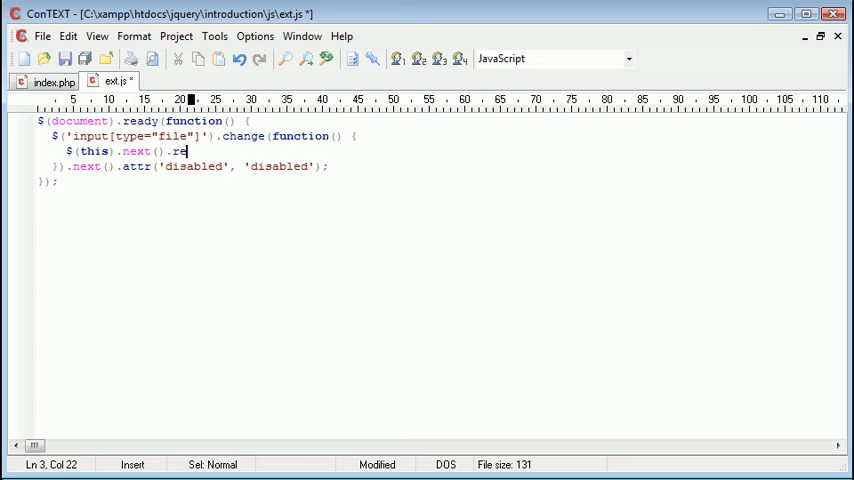
text(moveAttr('disabled');)
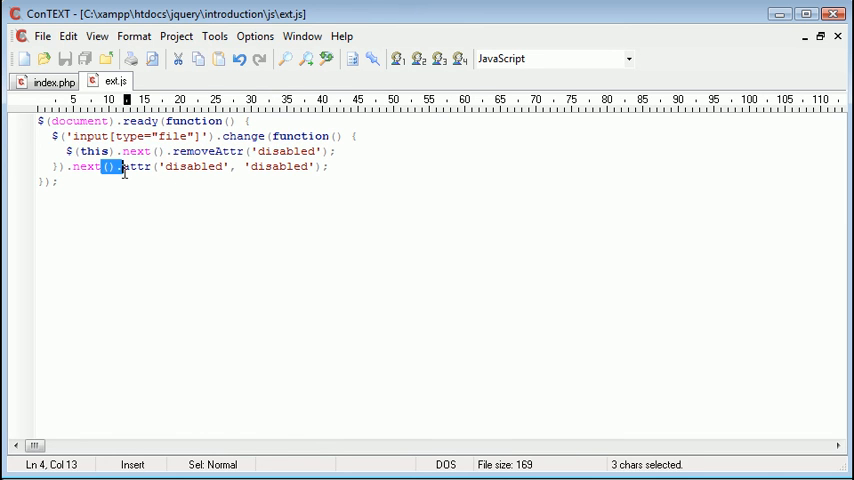
- Review the removeAttr line, then reload the upload page in Chrome to see Upload disabled
click(261, 151)
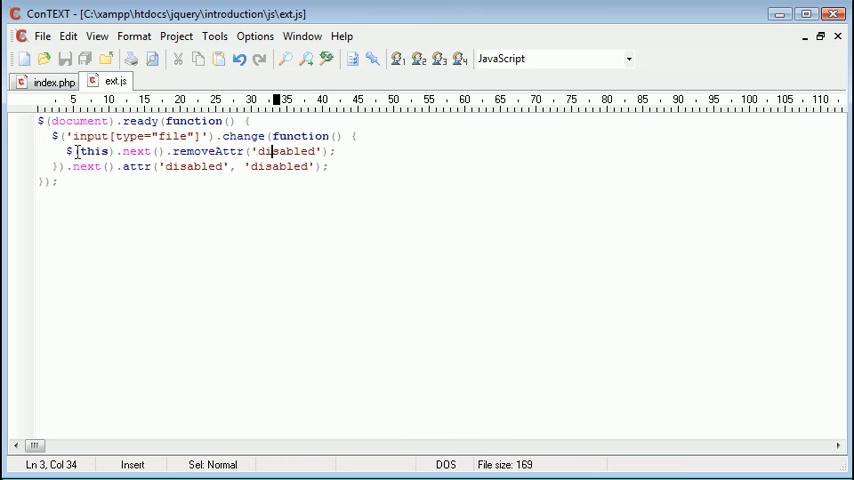
click(355, 150)
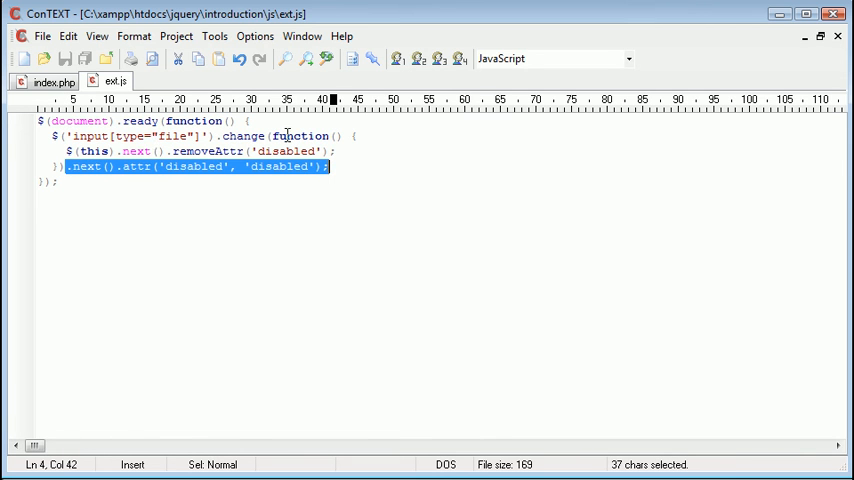
click(241, 136)
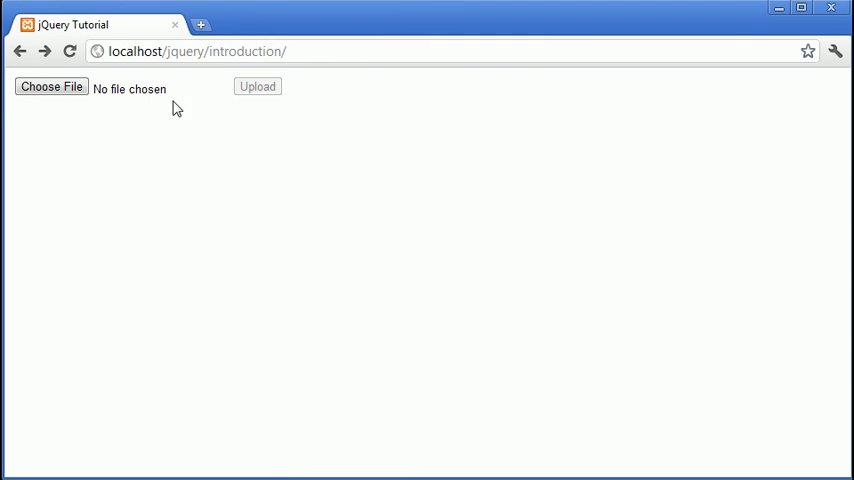
- Choose tartan.jpg in the file input and confirm the Upload button becomes enabled
click(51, 87)
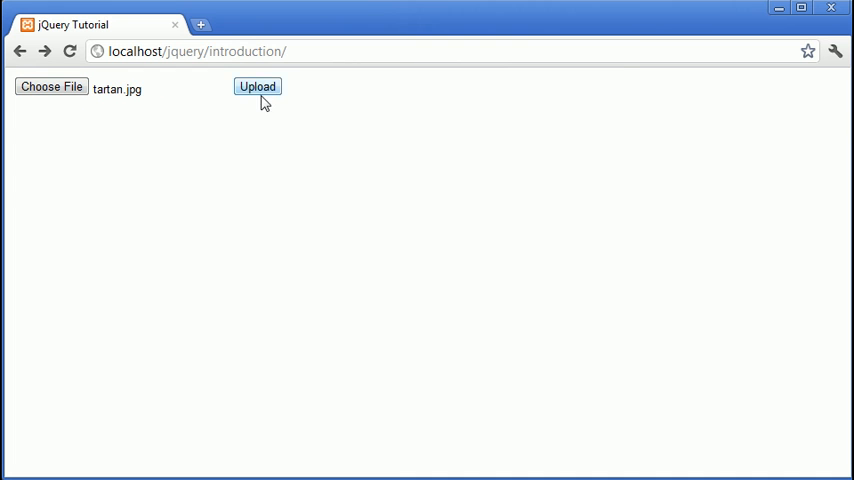
click(257, 86)
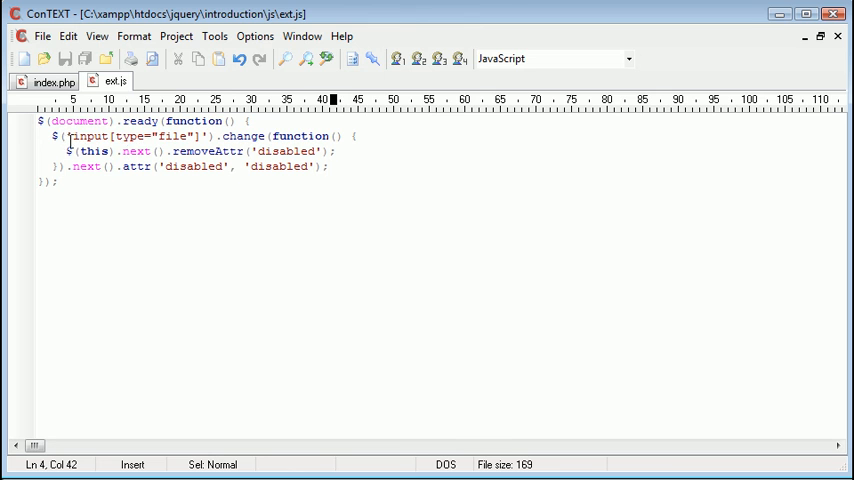
click(203, 136)
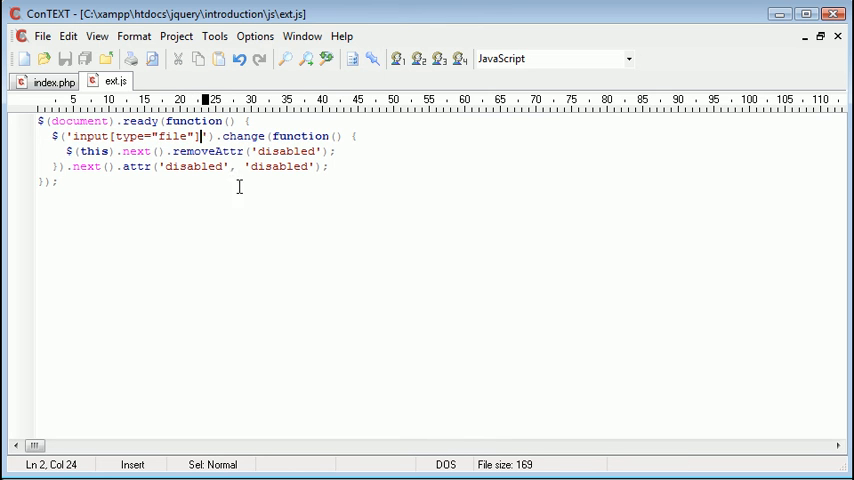
click(48, 82)
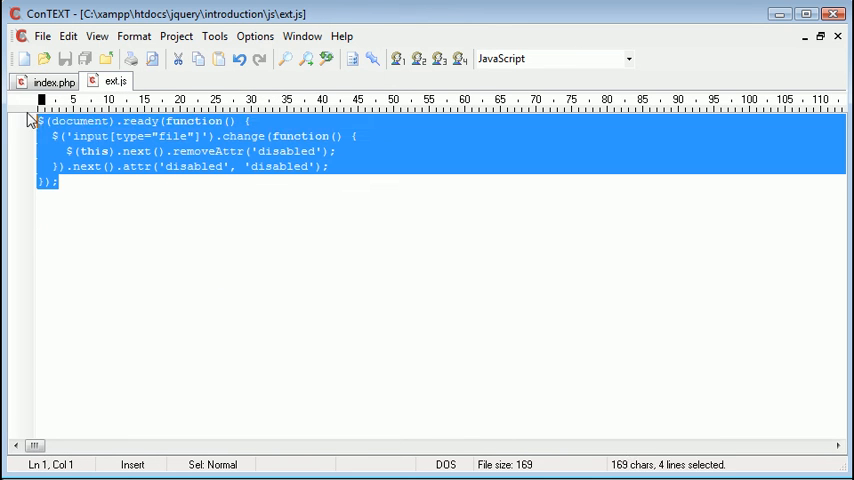
click(48, 81)
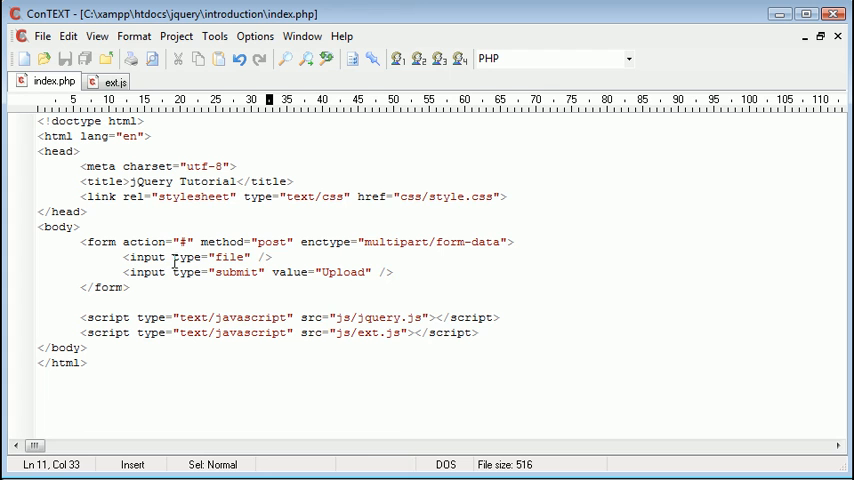
click(172, 262)
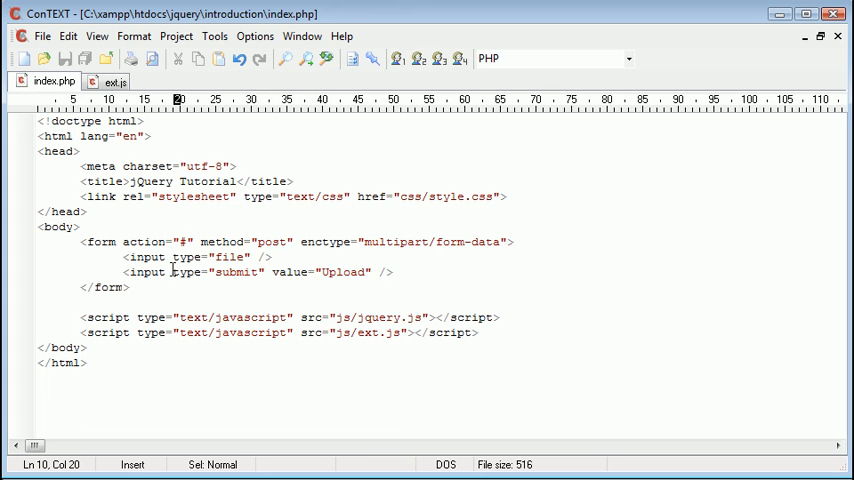
click(113, 81)
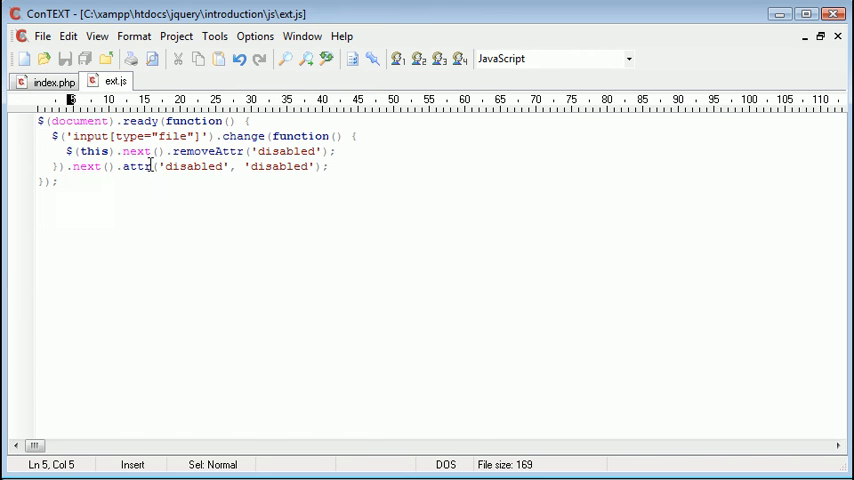